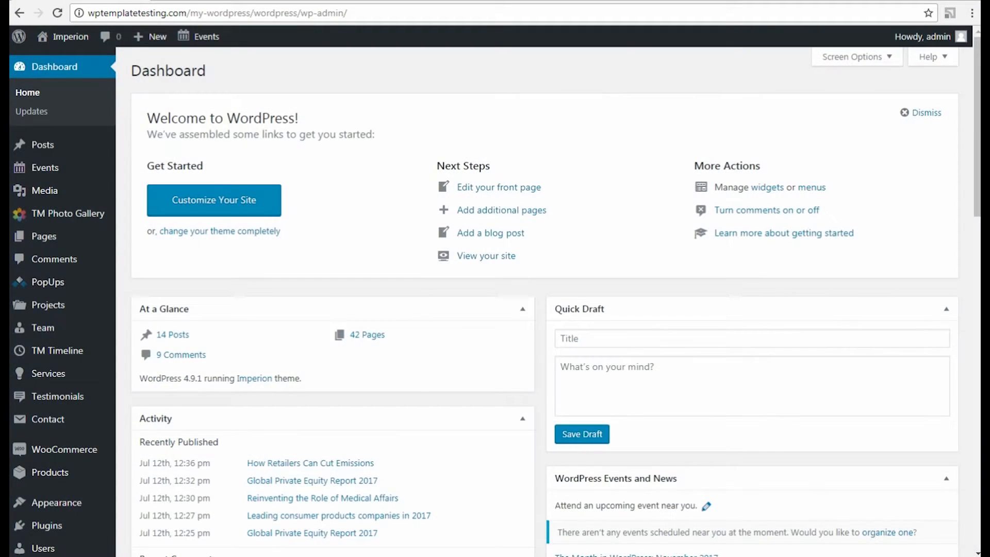
mouse_move(123, 160)
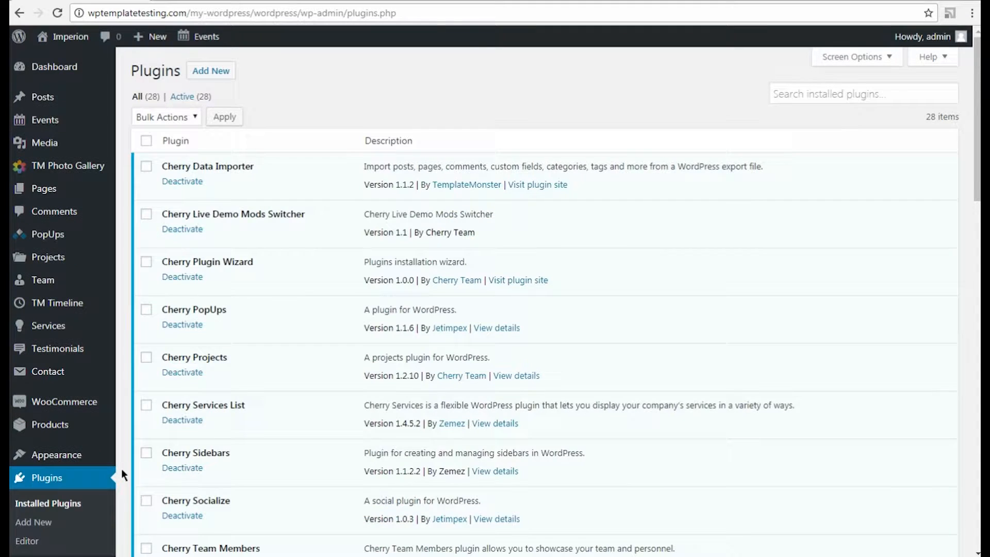
Review the active plugins, then open the About Us page for editing in Elementor
scroll(down, 3)
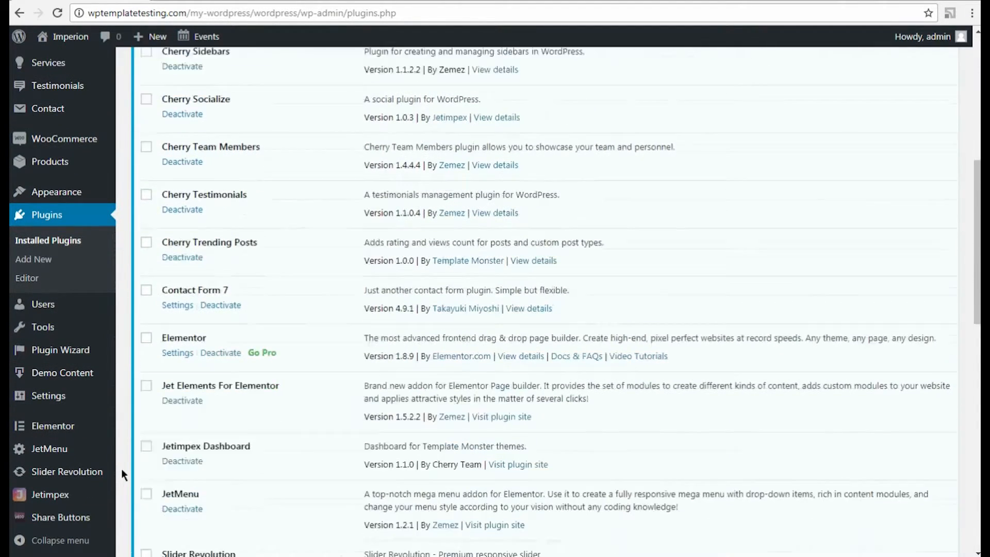
scroll(down, 3)
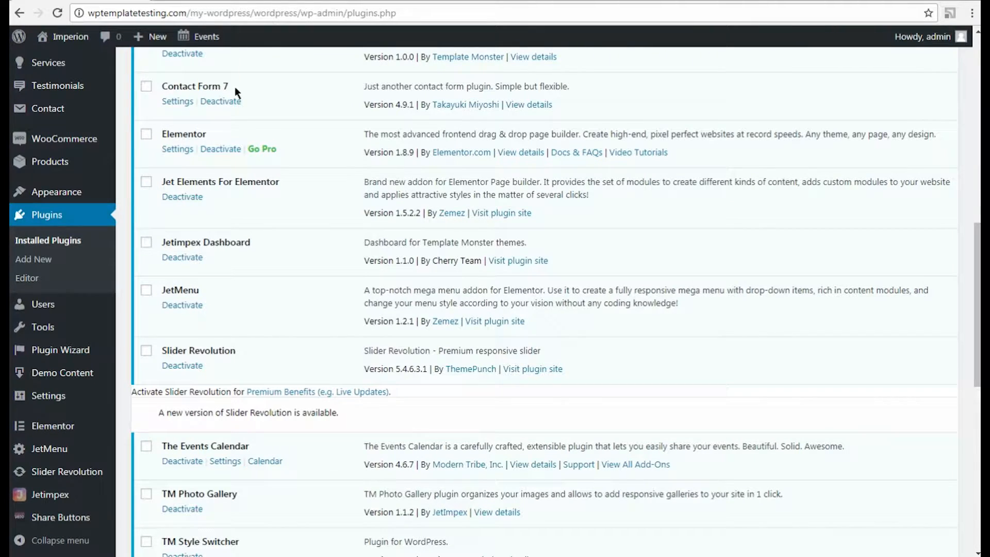
mouse_move(296, 191)
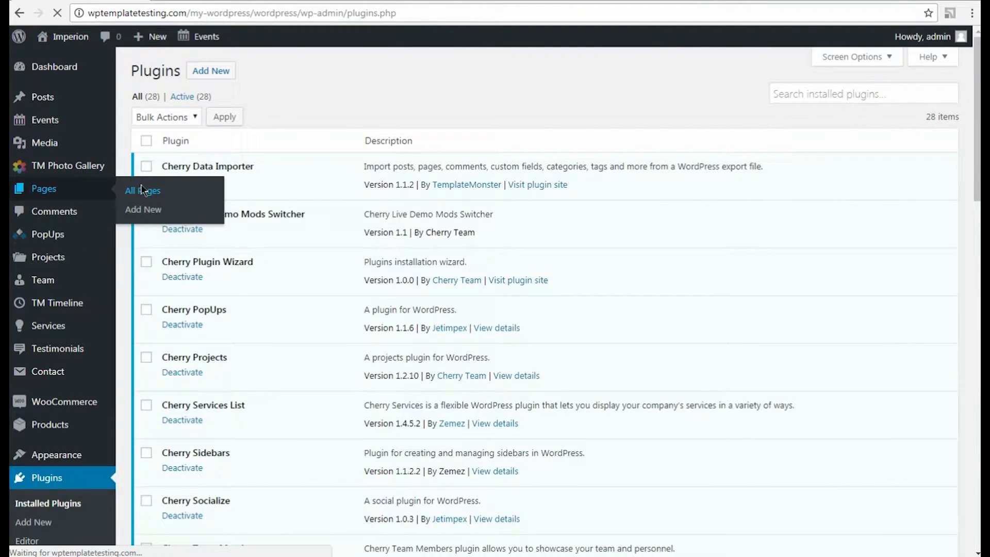
click(142, 190)
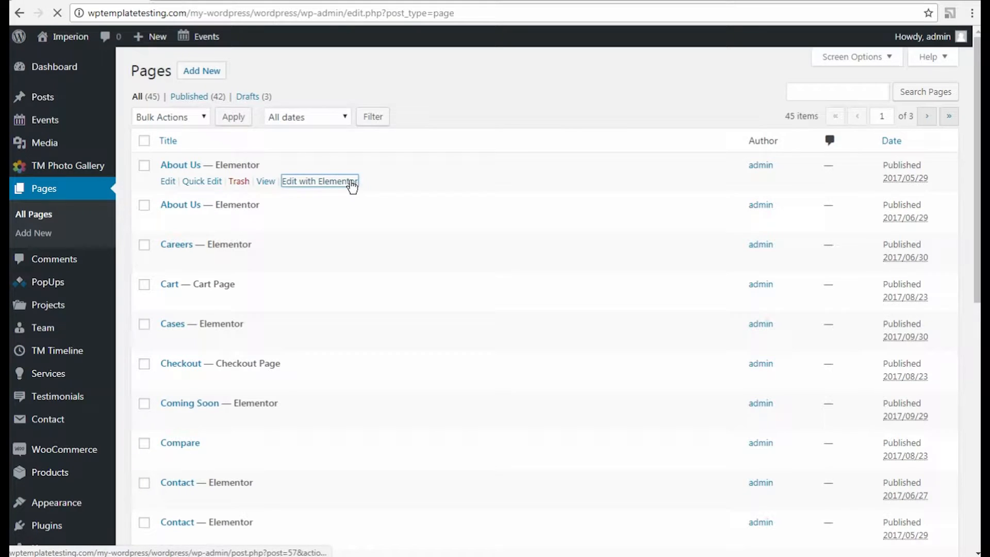
click(320, 181)
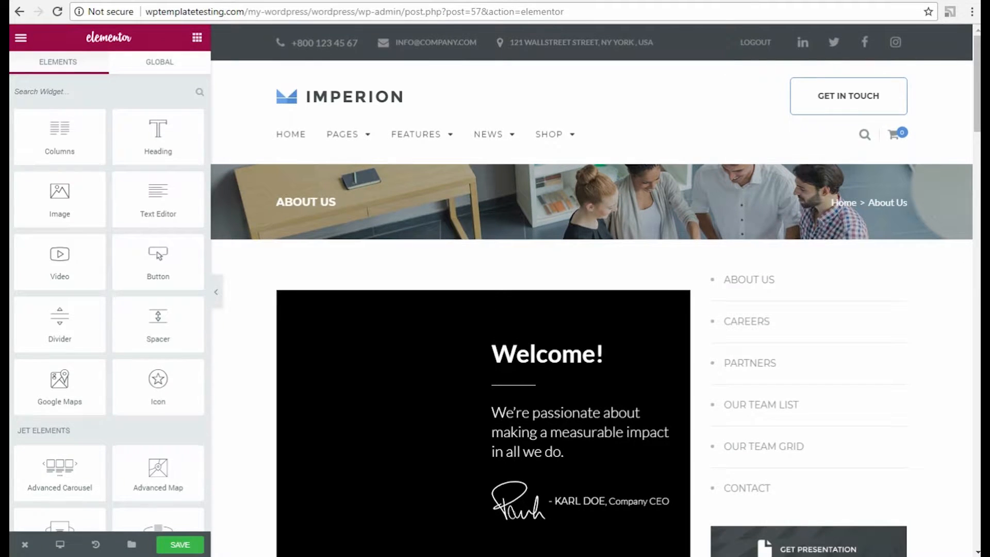
Add a single-column section below the team members at the page bottom
scroll(down, 3)
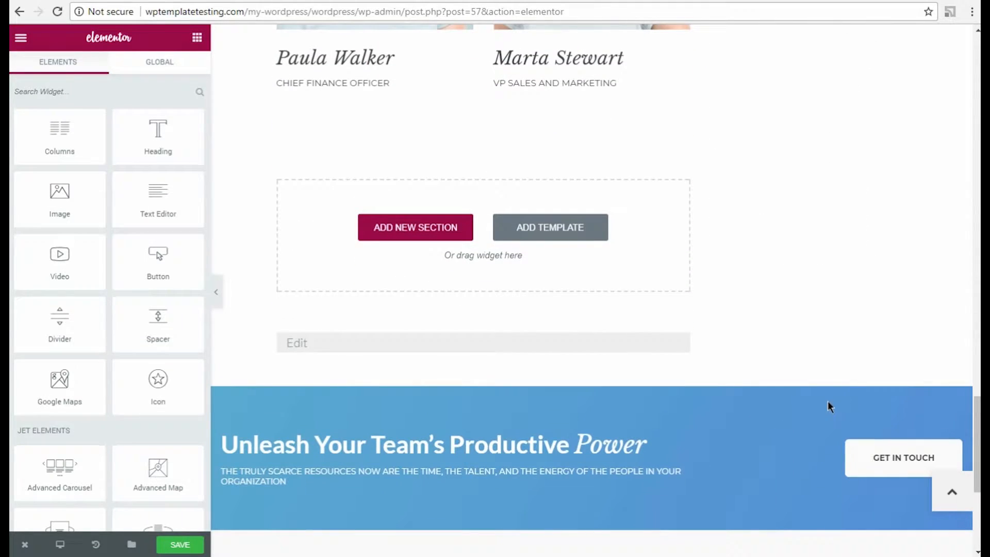
click(415, 227)
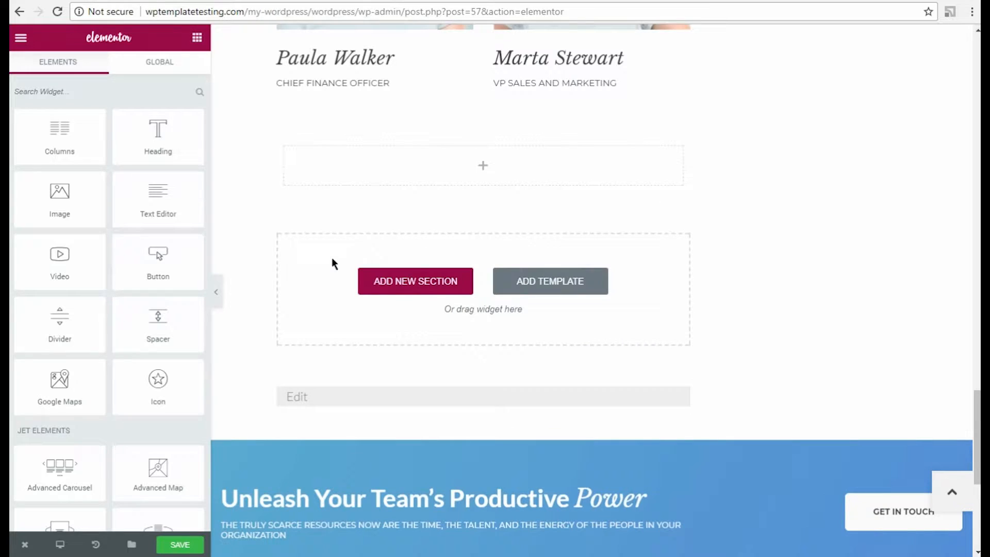
click(483, 165)
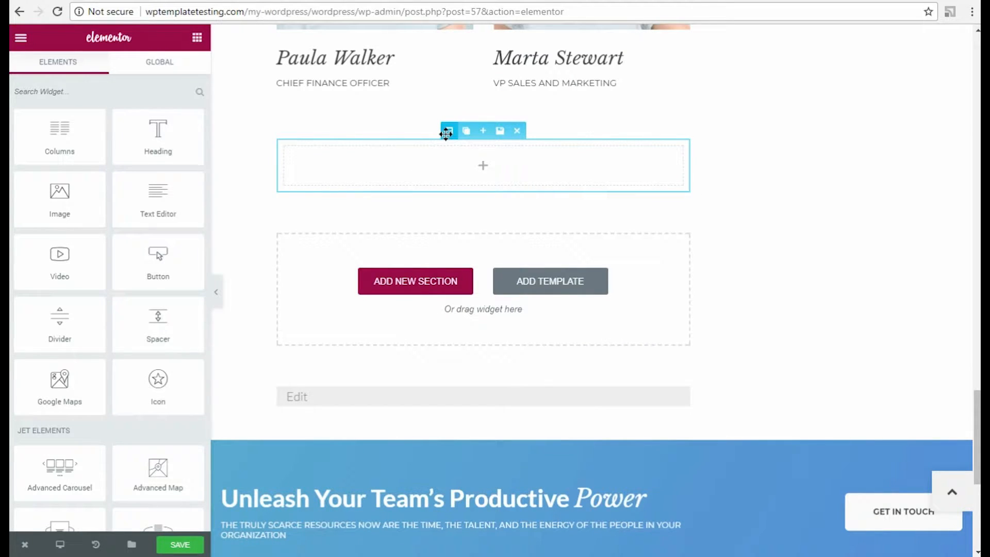
Give the section a Classic image background and 25 px padding on all sides
click(448, 131)
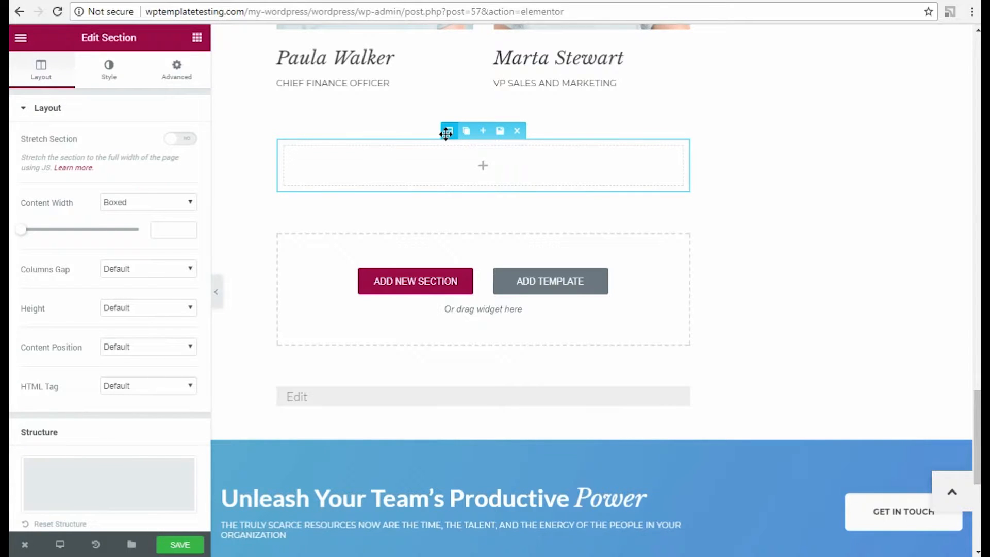
click(109, 70)
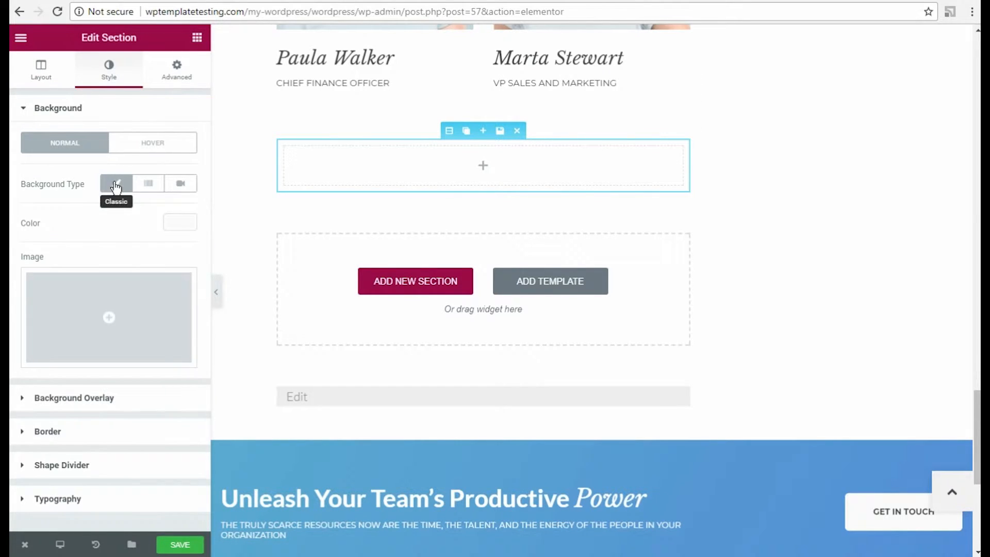
click(108, 317)
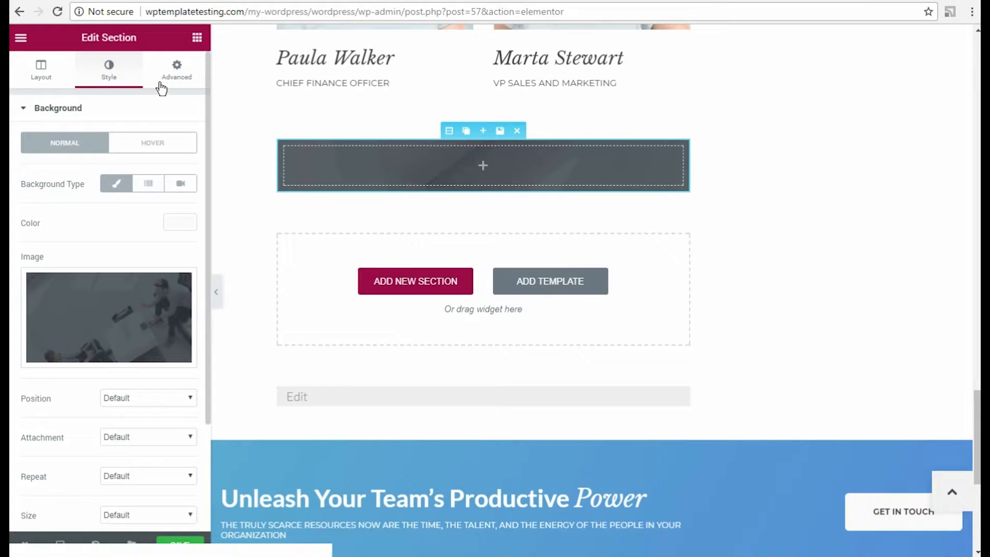
click(176, 70)
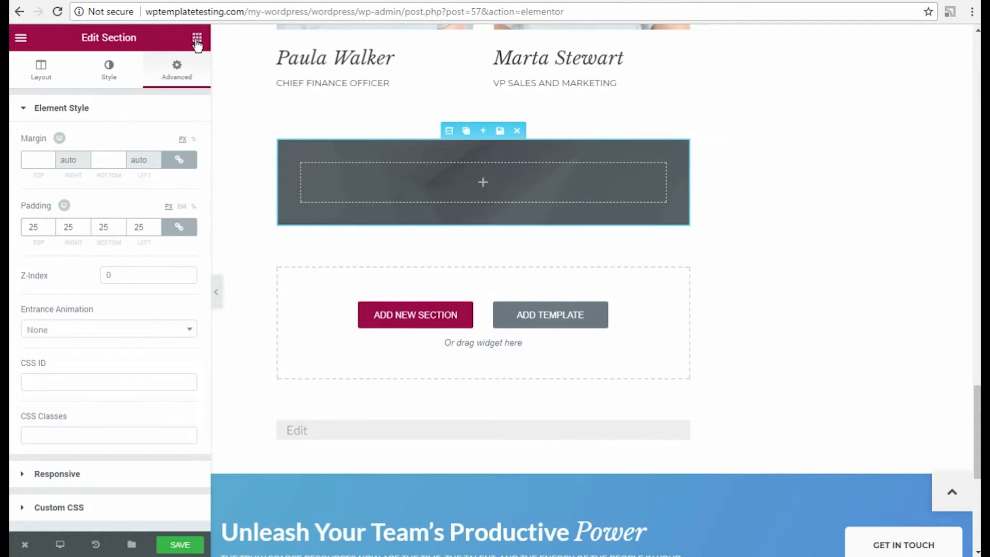
Drop the Contact Form 7 widget into the dark section
click(196, 38)
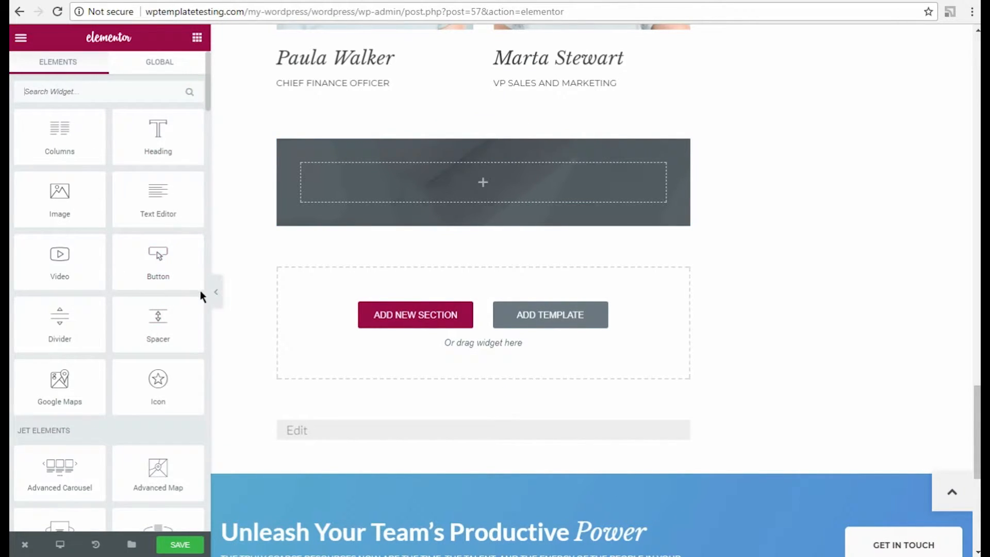
scroll(down, 3)
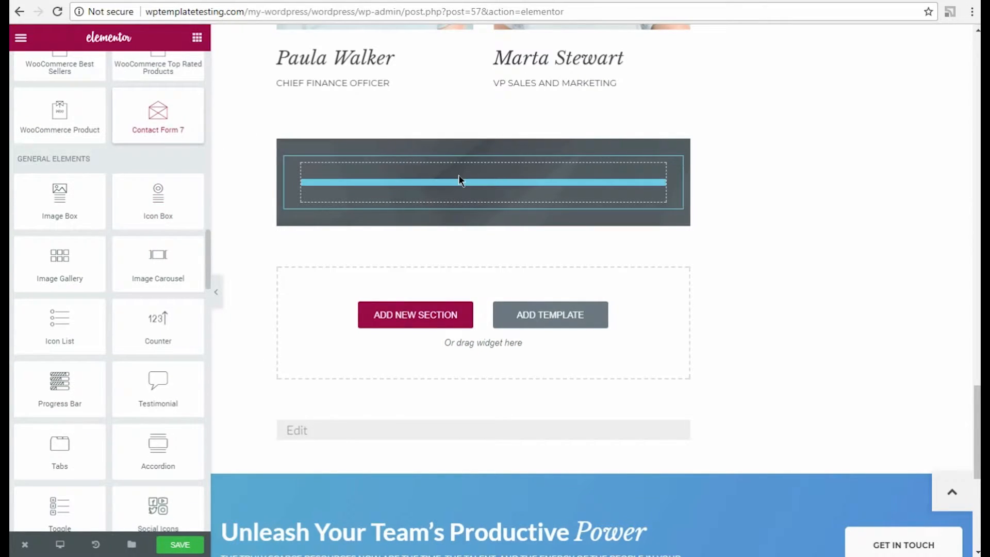
click(460, 181)
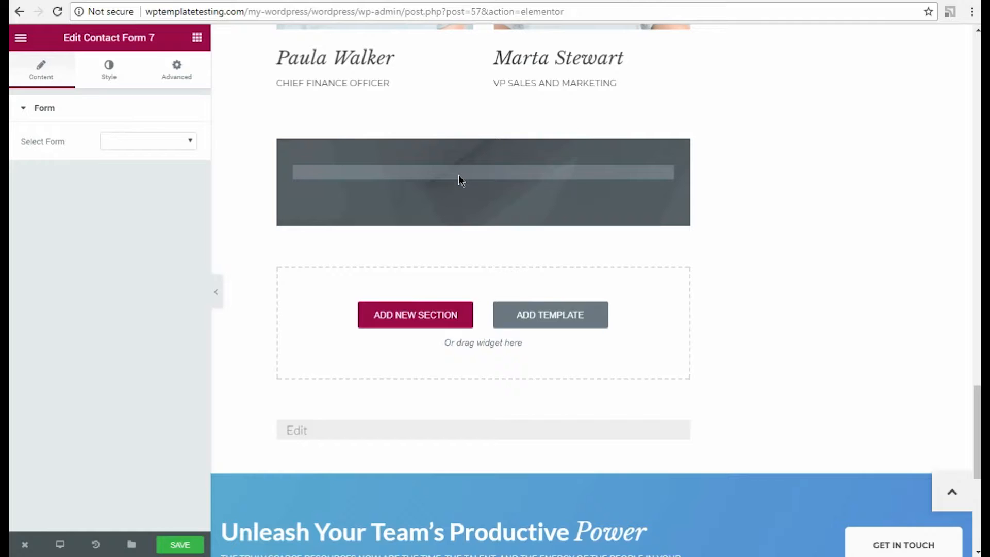
click(460, 180)
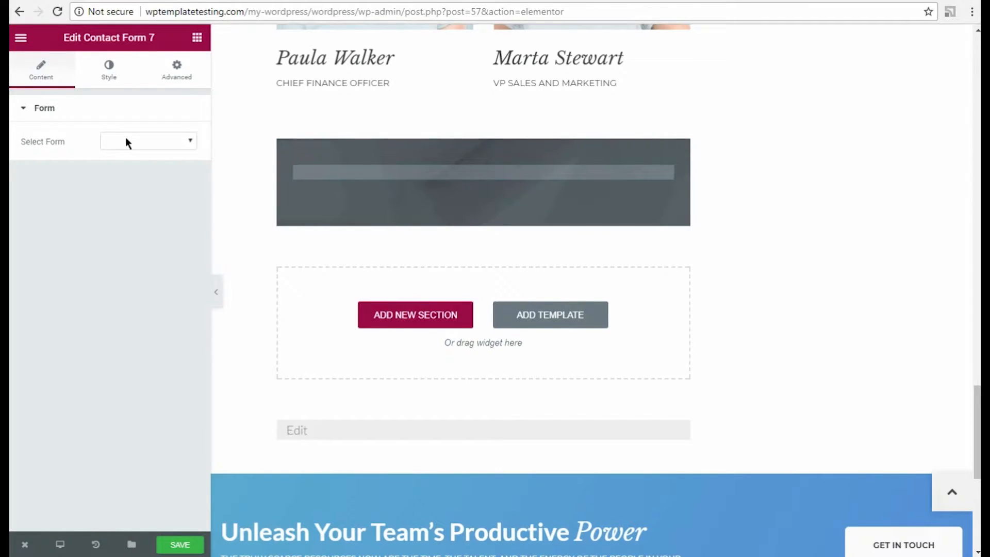
Select Contact form 1 so its name, email and message fields appear
click(148, 140)
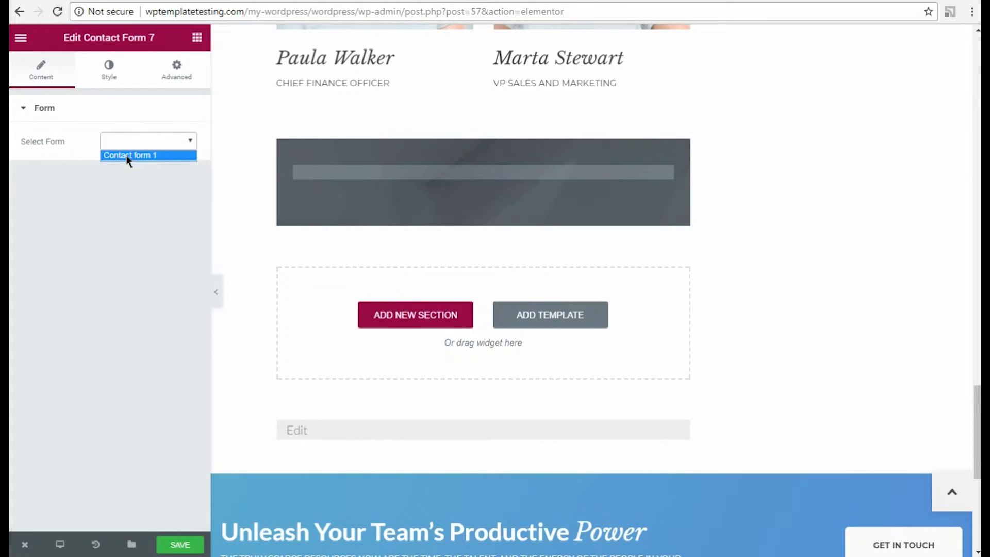
click(130, 154)
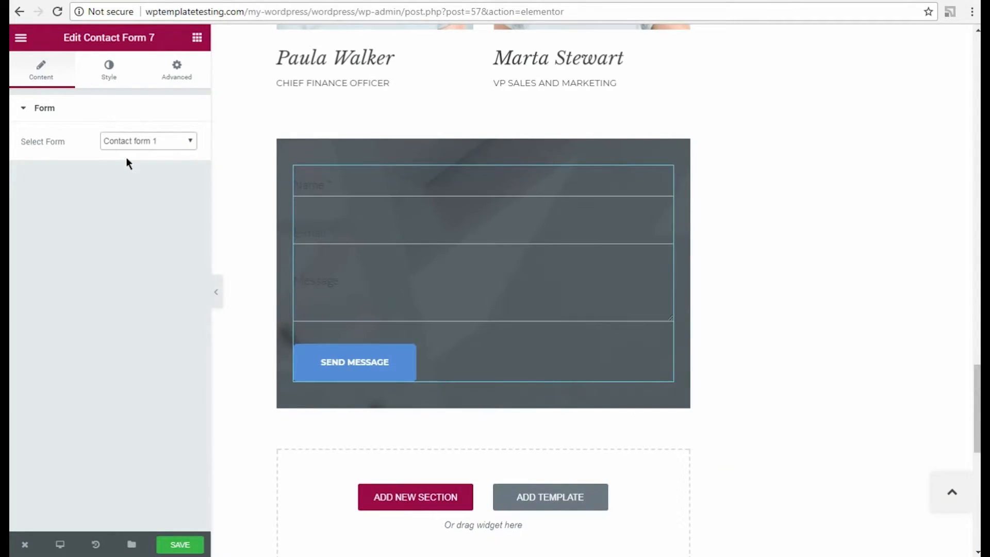
click(108, 70)
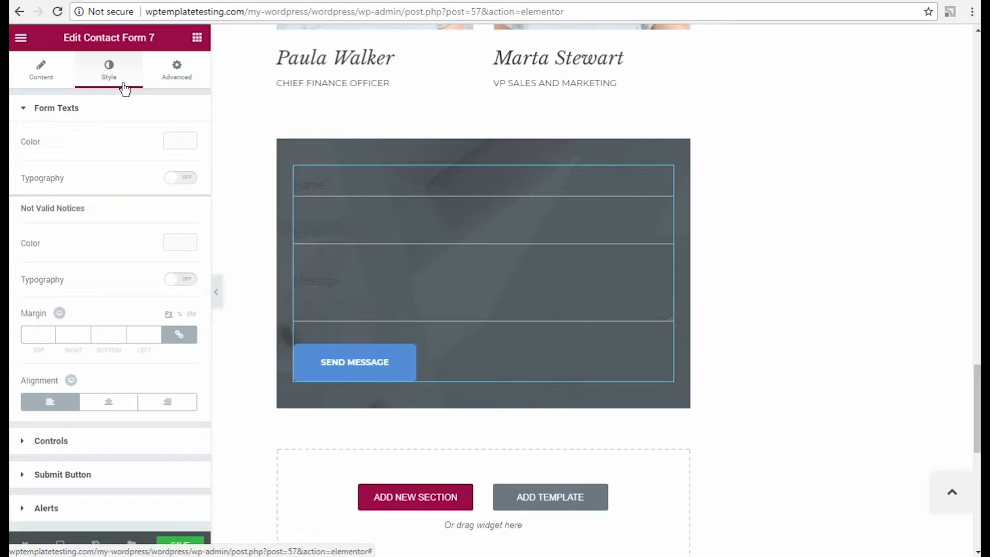
mouse_move(171, 129)
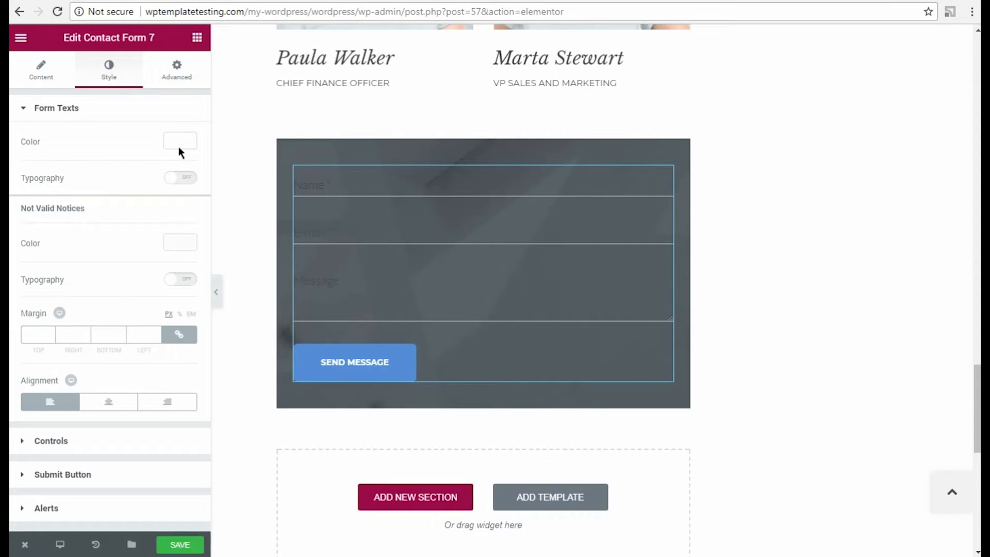
Set Form Texts typography to size 16 in the Roboto family
click(180, 177)
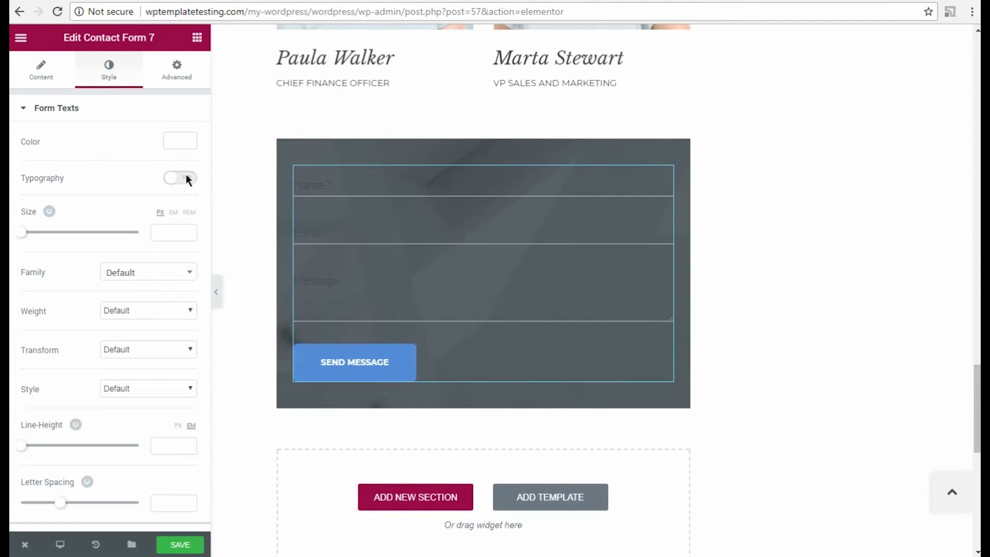
click(179, 177)
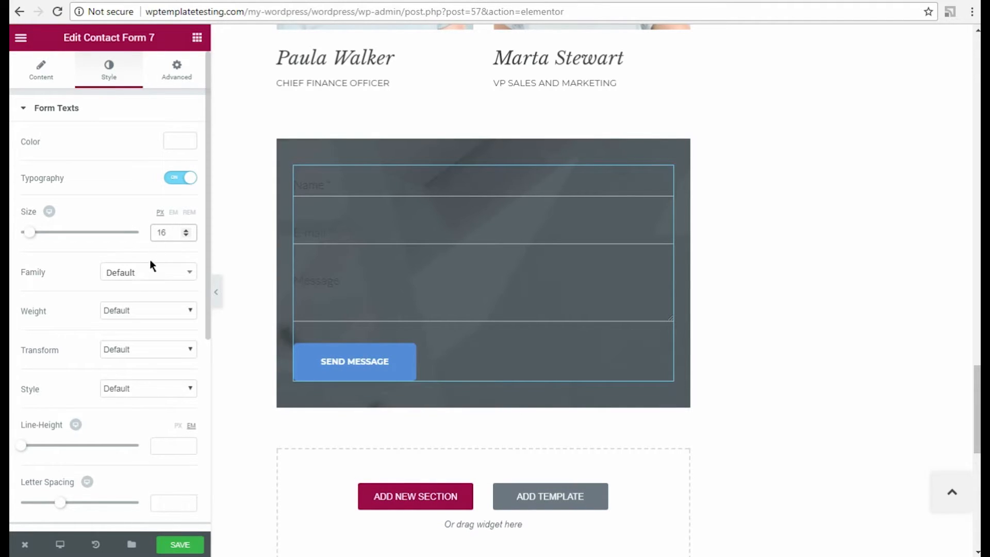
text(roboto)
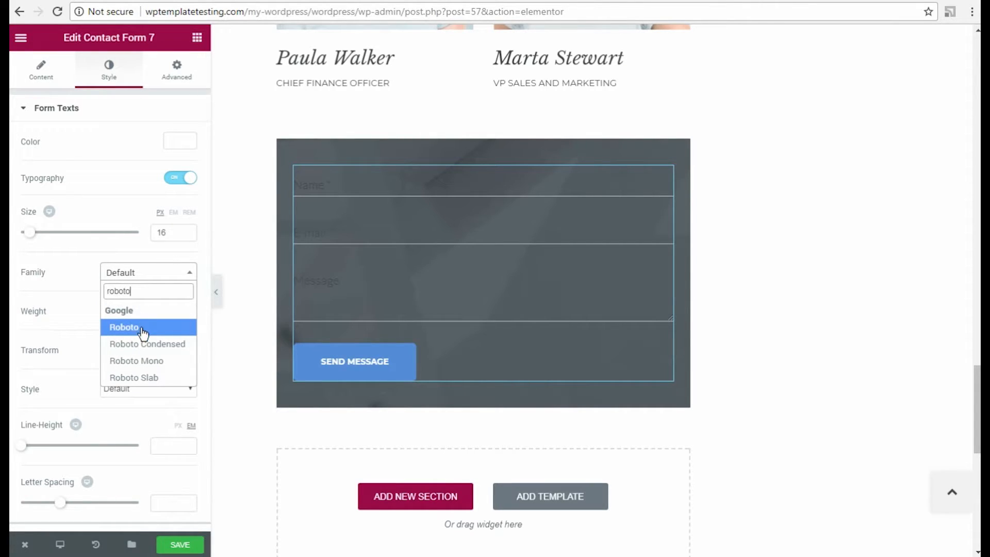
click(123, 327)
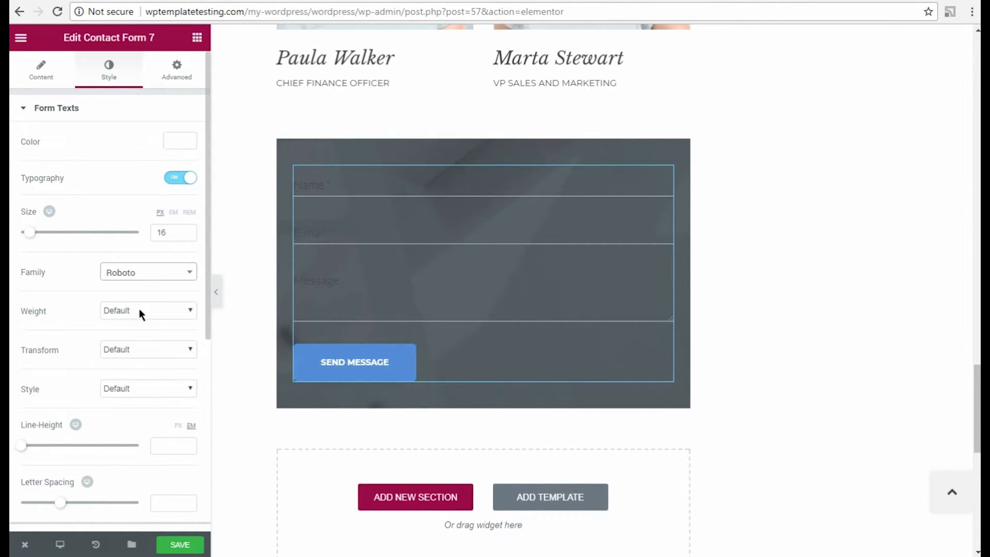
click(149, 310)
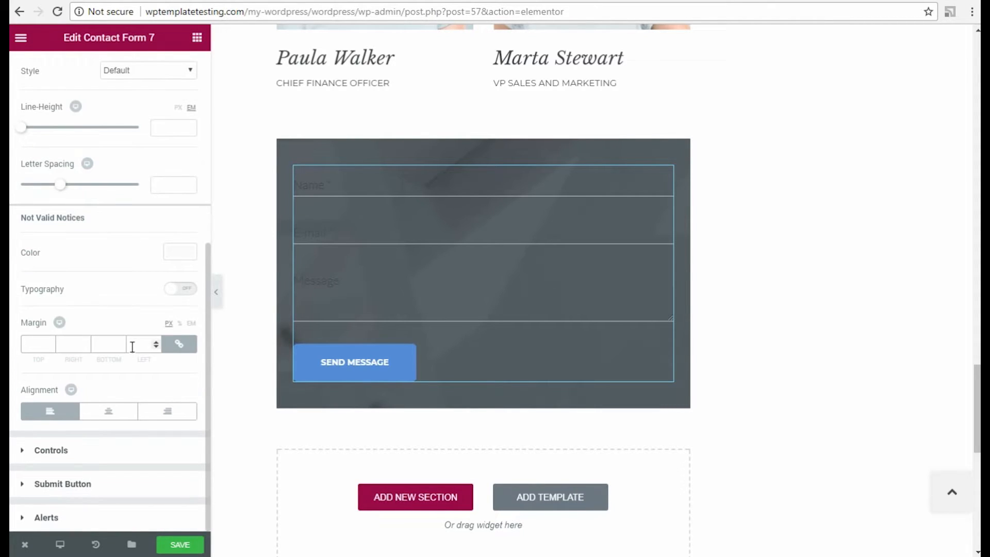
Colour the Not Valid Notices #ff8686
click(179, 252)
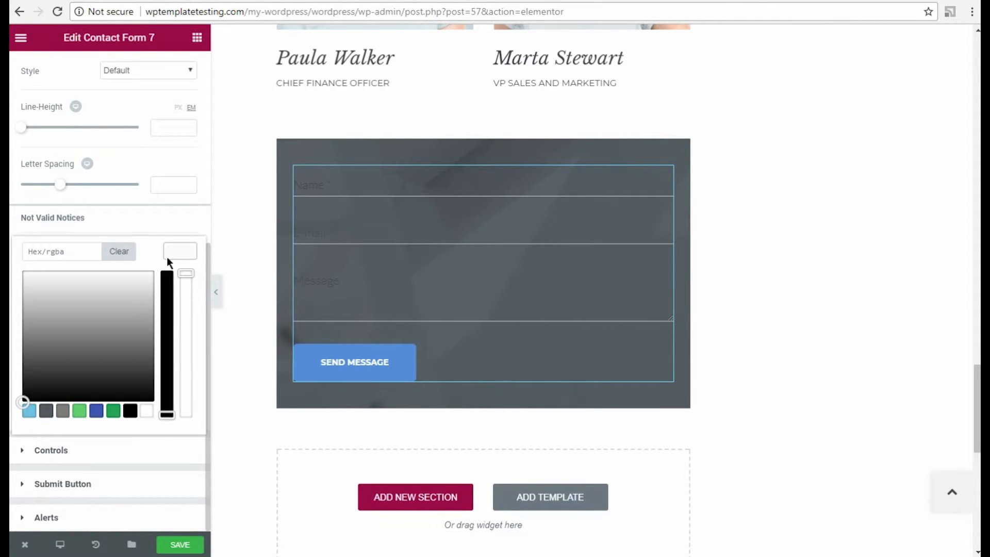
click(62, 252)
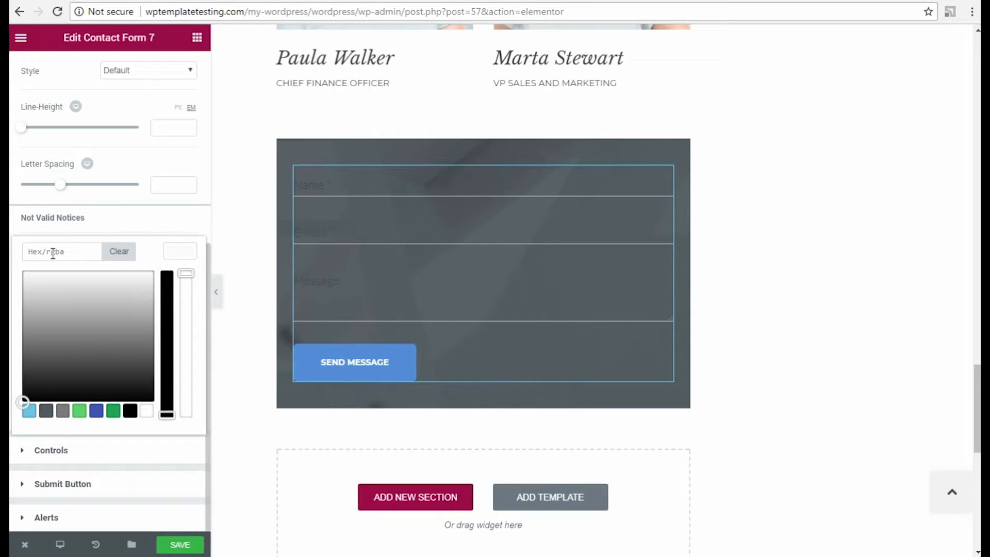
text(#ff8686)
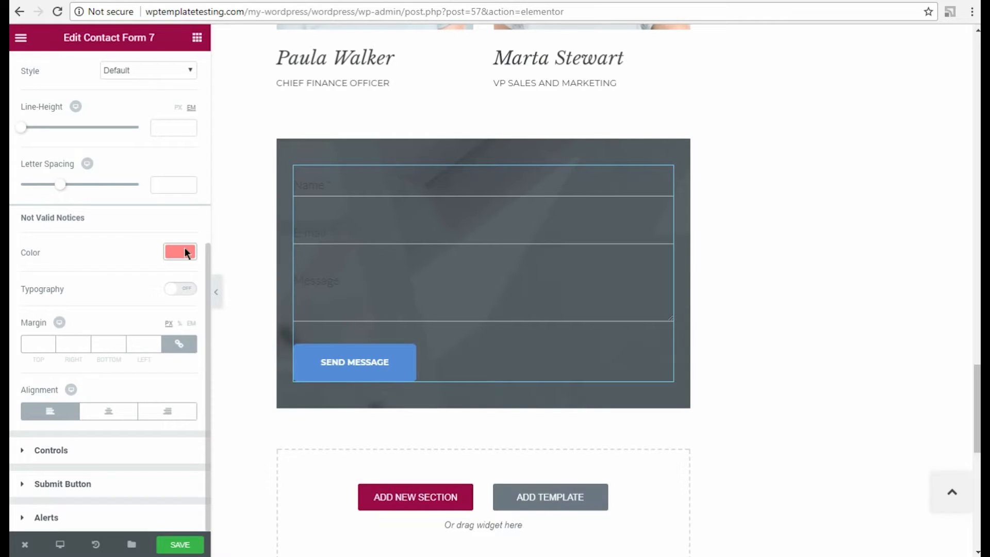
Give the notices size 12 typography, a -15 top margin and left alignment
click(179, 289)
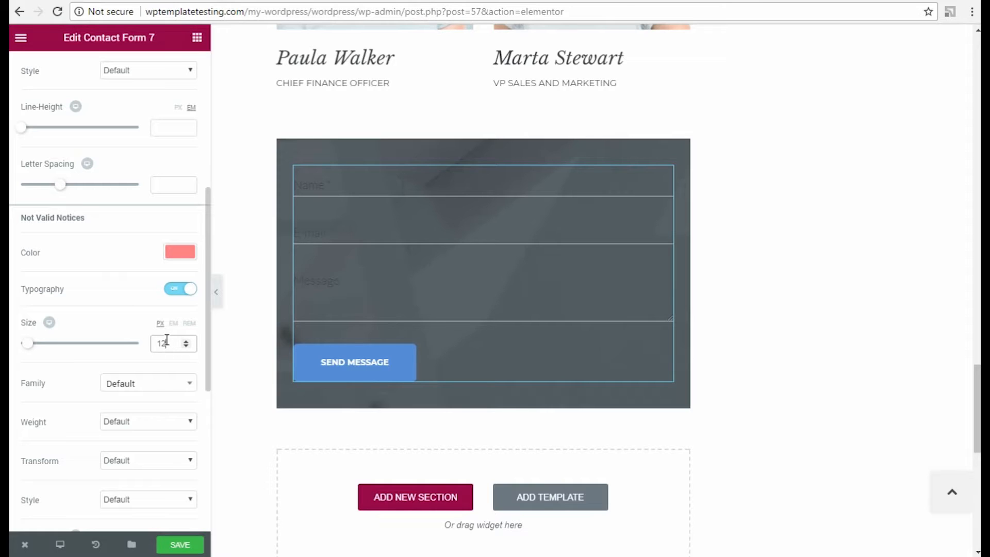
scroll(down, 3)
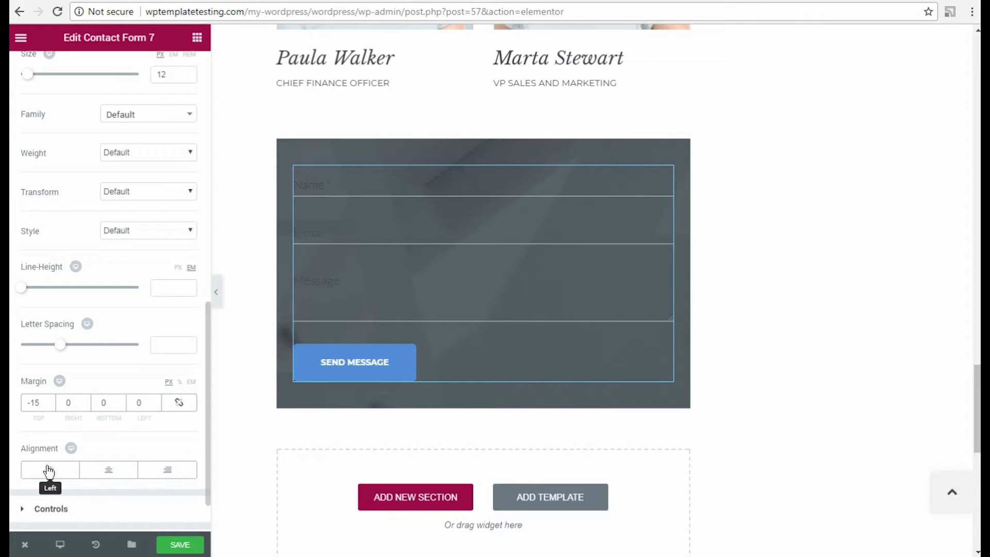
click(49, 469)
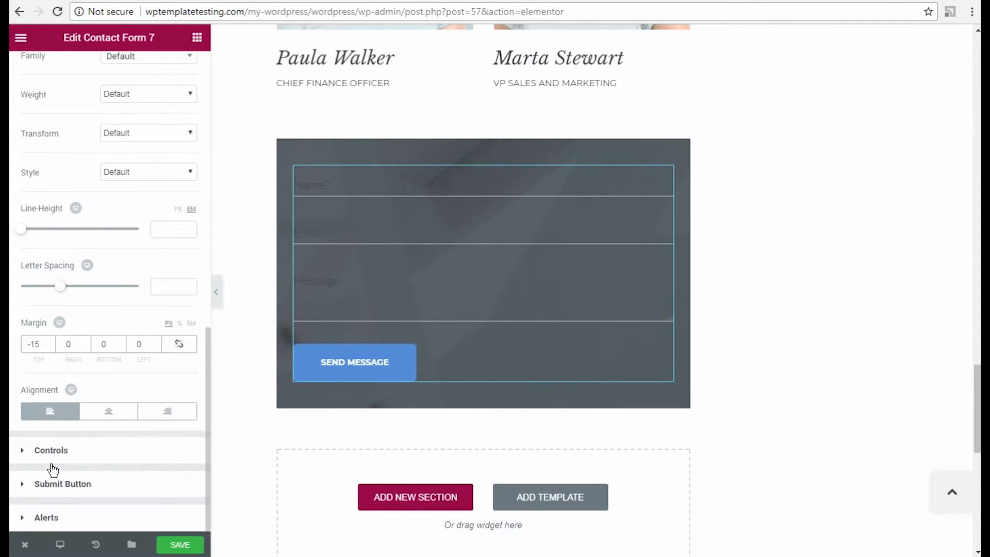
Clear the field background colour and set padding to 15/20/25/20
click(51, 450)
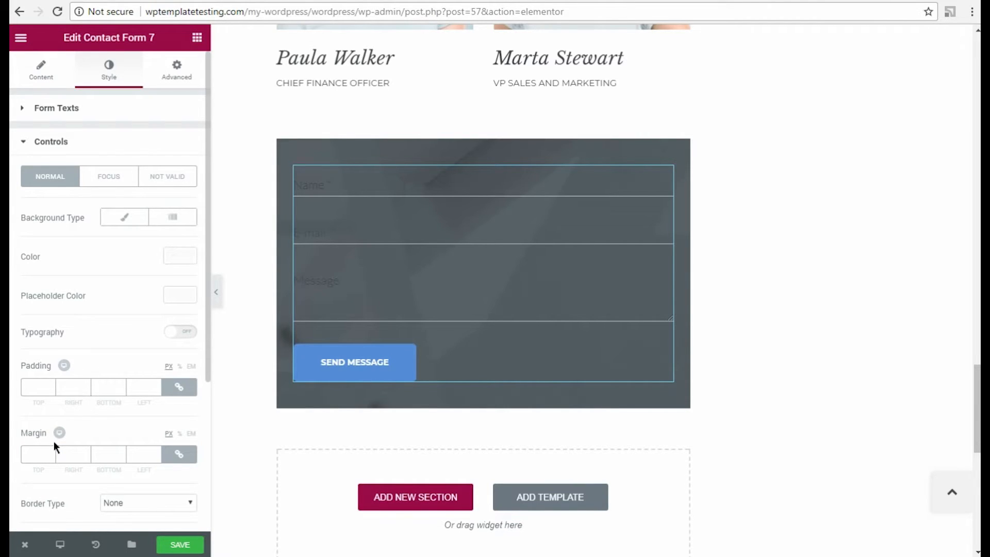
mouse_move(174, 249)
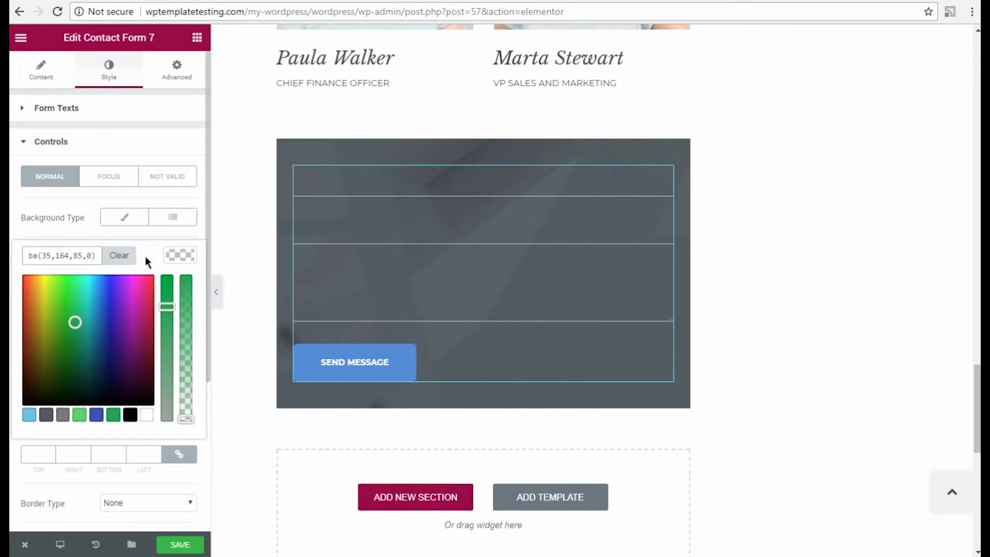
click(119, 256)
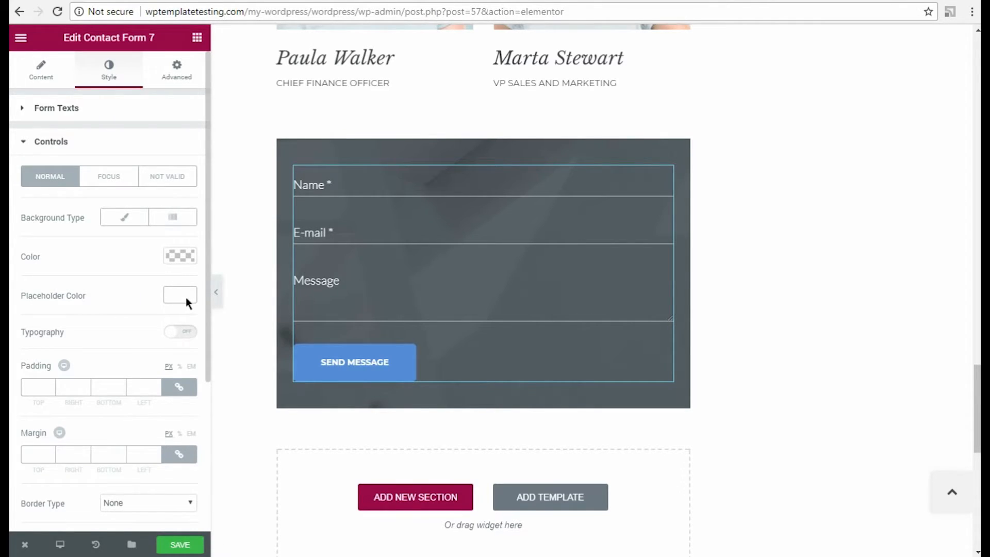
click(37, 387)
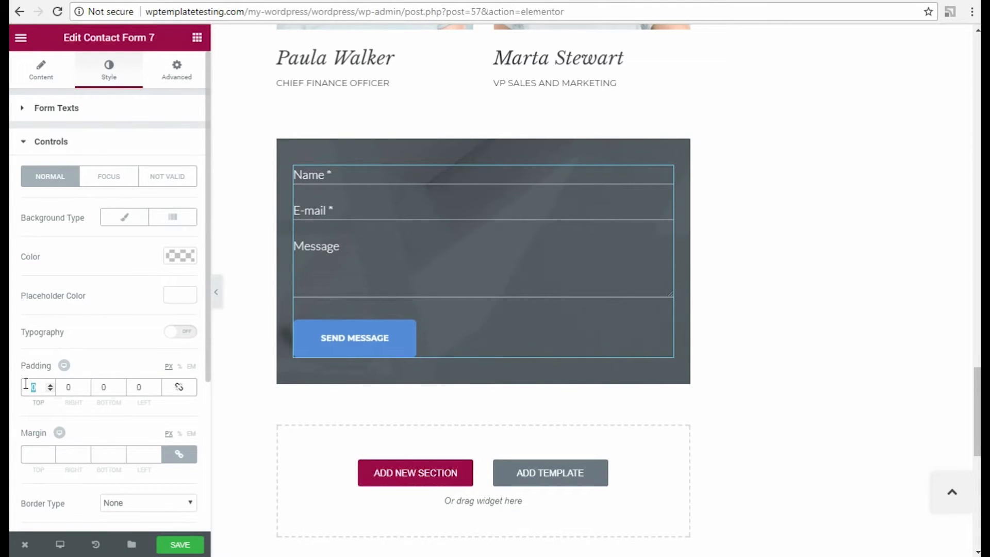
text(15)
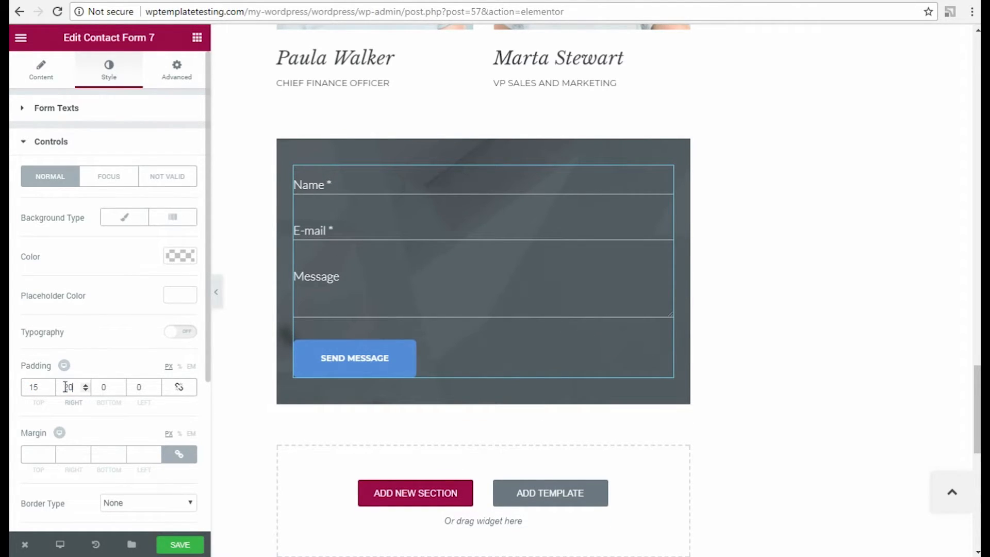
text(25)
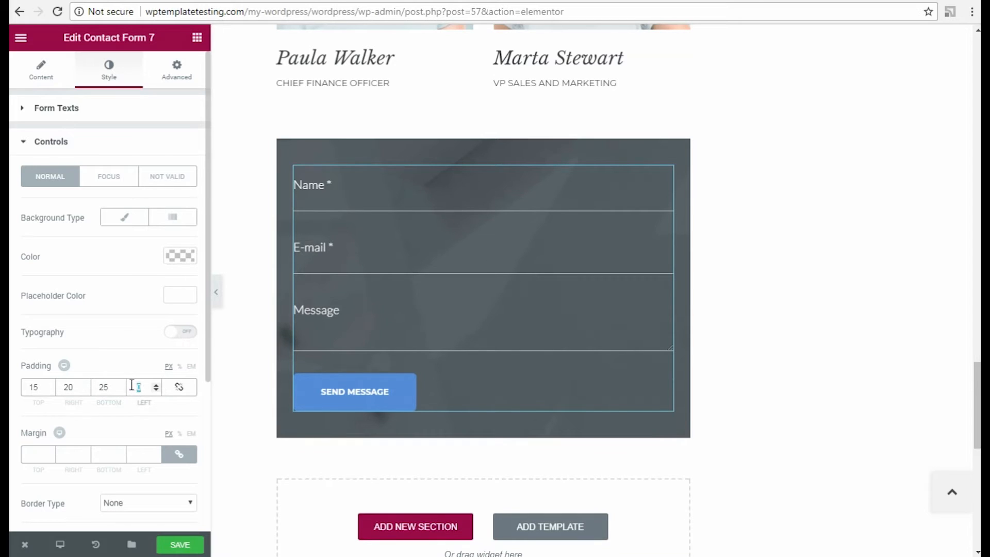
text(20)
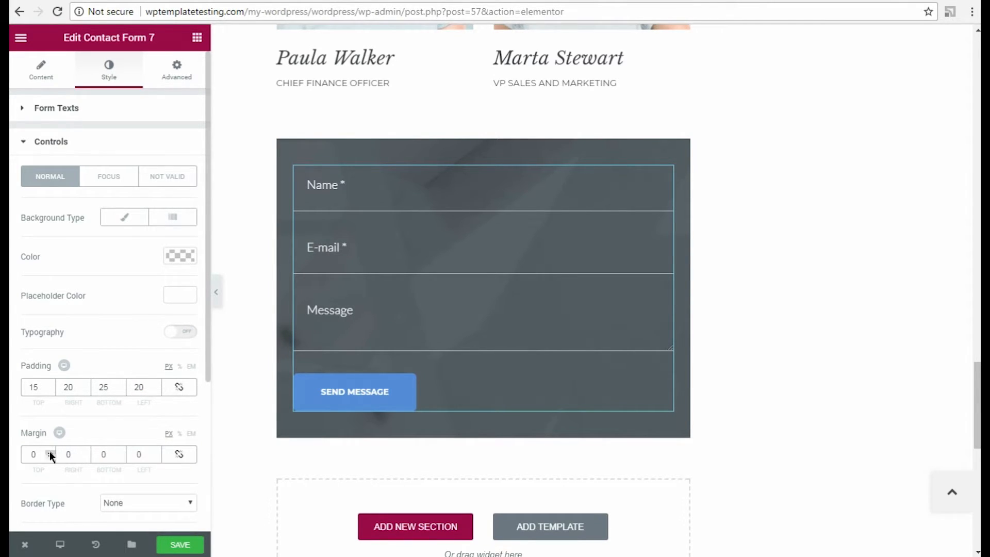
Set a 5 top margin, 1px solid border and an inset box-shadow glow on the fields
click(35, 454)
text(5)
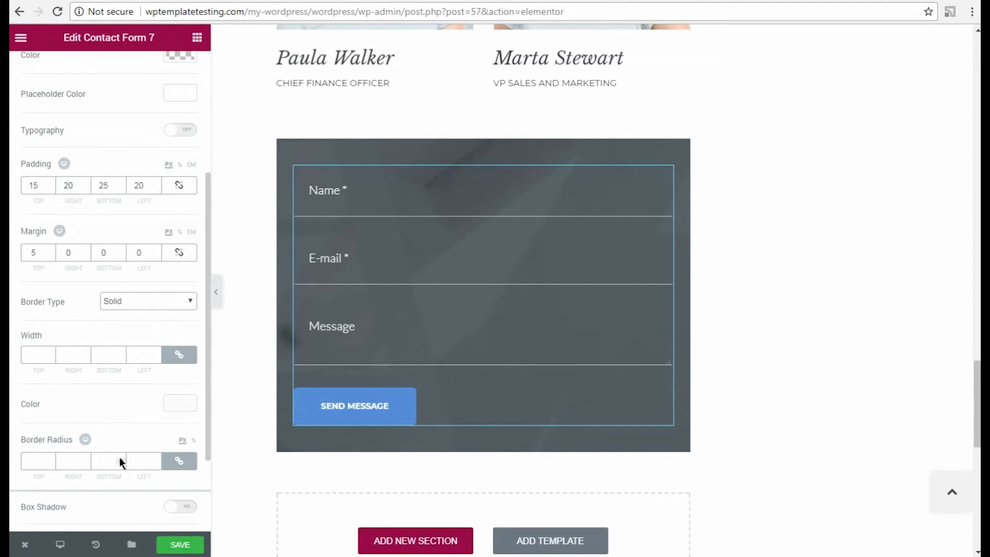
click(38, 355)
text(1)
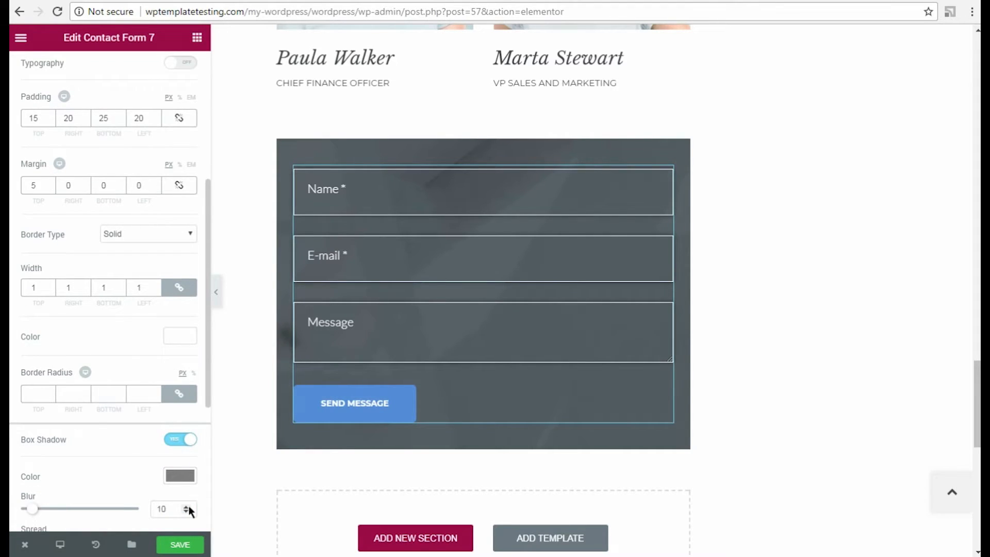
click(180, 475)
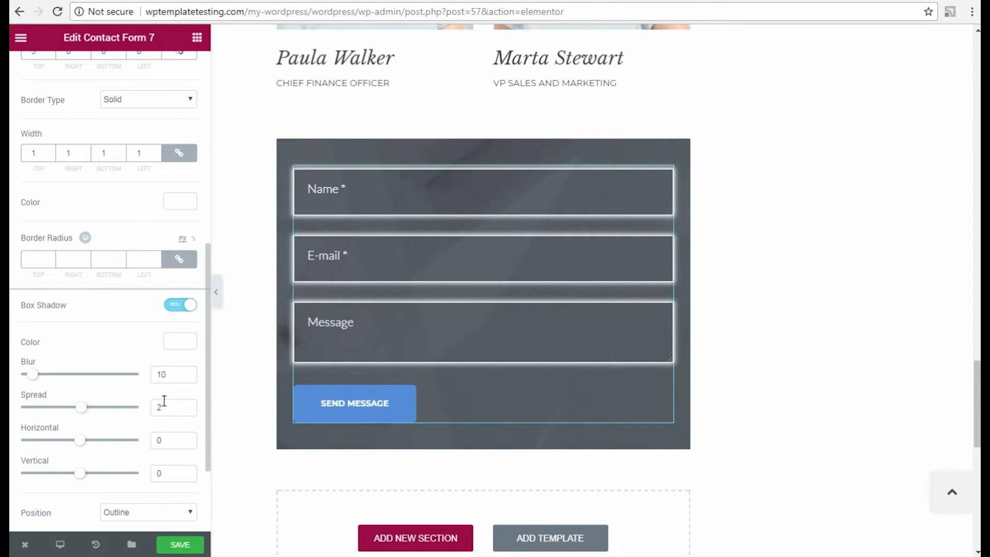
click(146, 512)
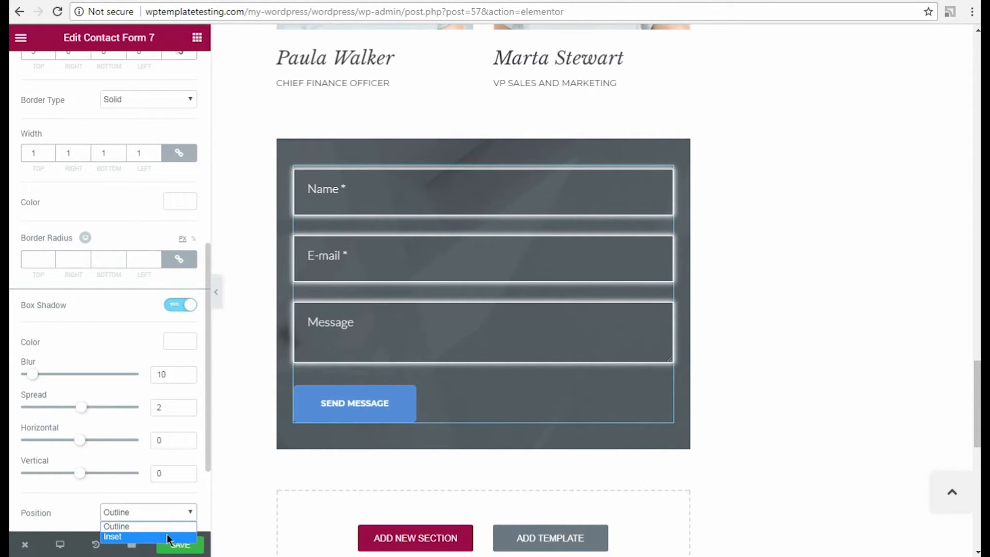
click(110, 537)
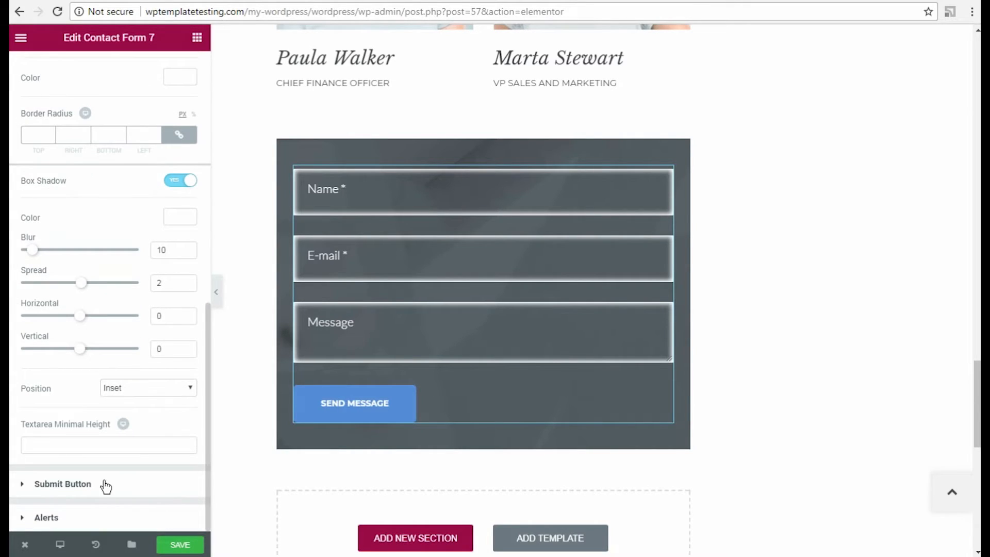
Give the submit button a green background with 13 px Raleway 800 text
click(62, 484)
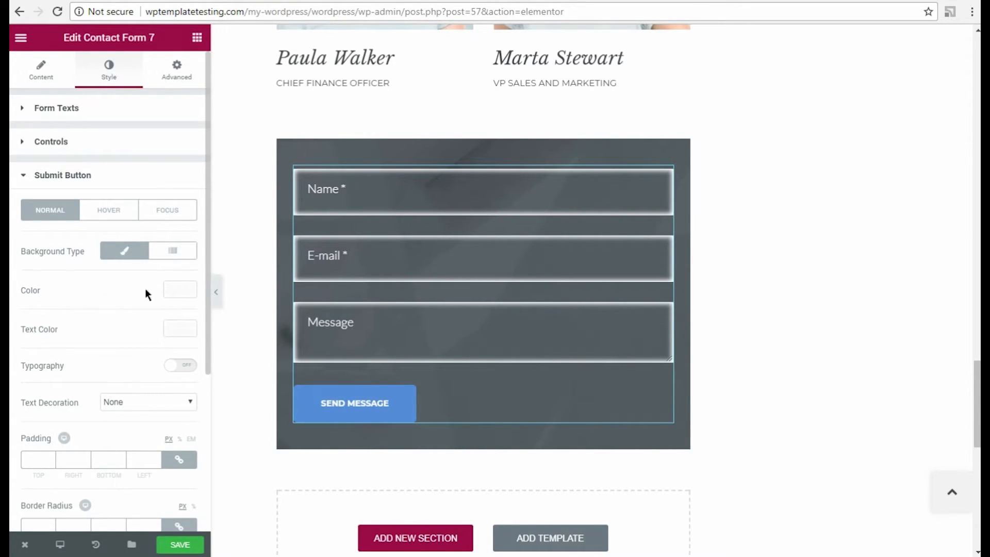
click(179, 290)
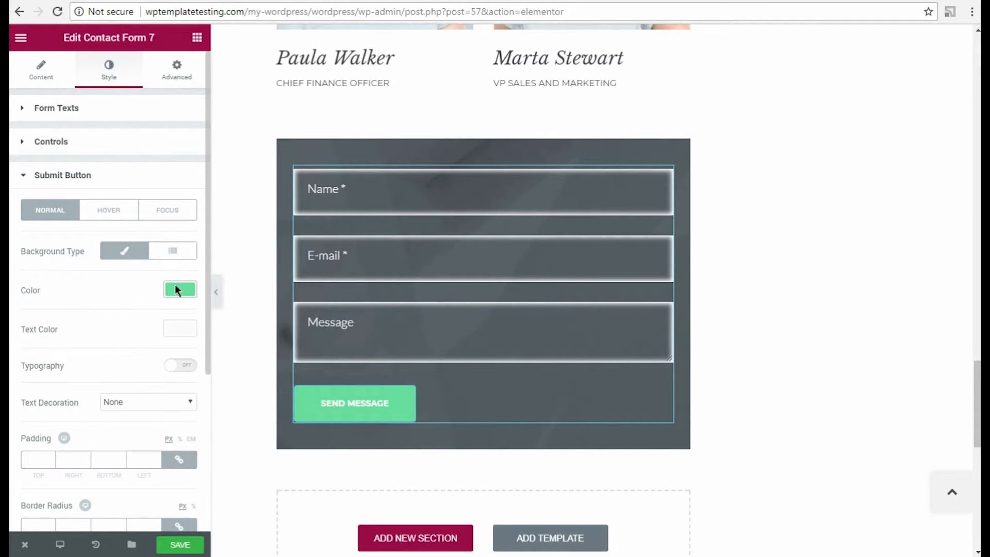
click(179, 366)
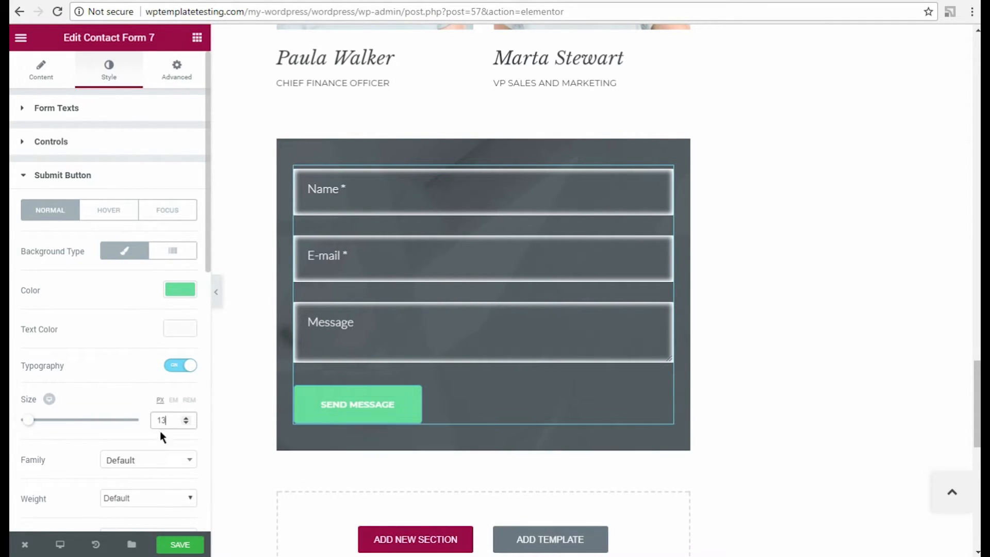
click(148, 460)
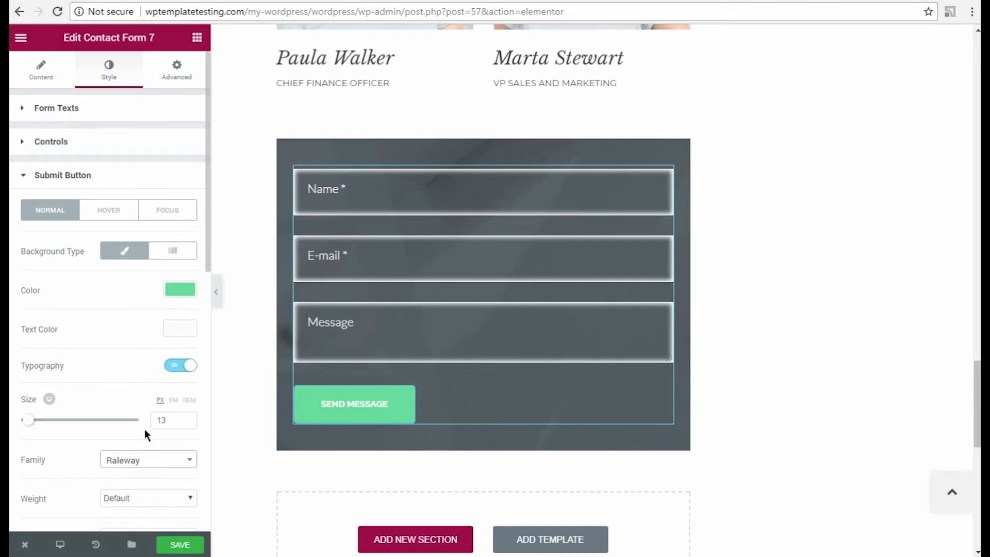
click(148, 498)
text(10)
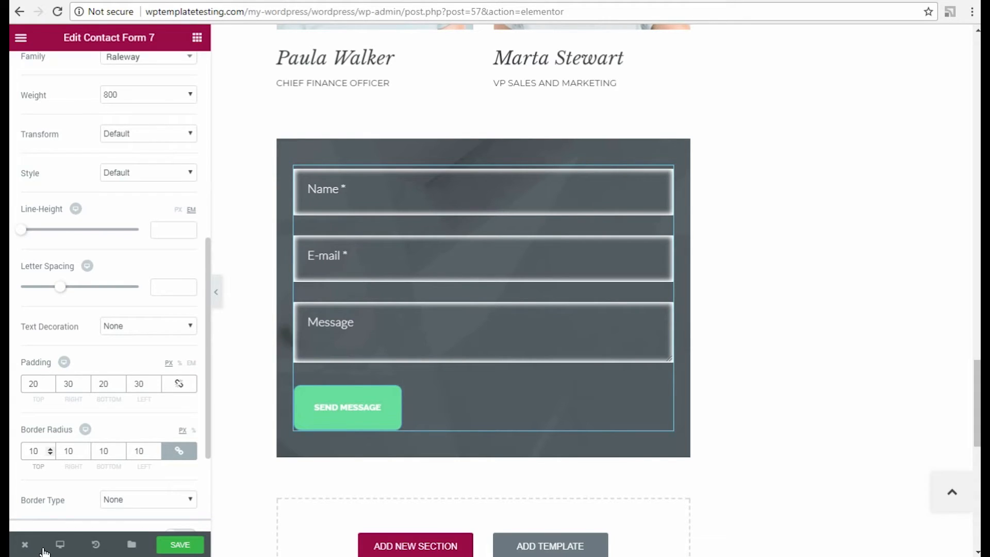
Set the button's 20/30 padding, 10 px radius and Solid border type
click(147, 499)
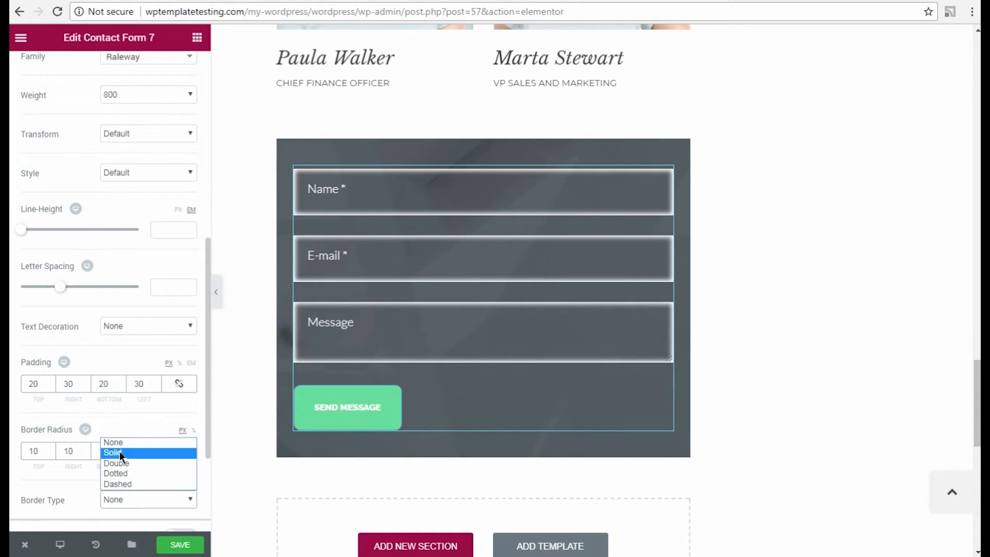
click(112, 453)
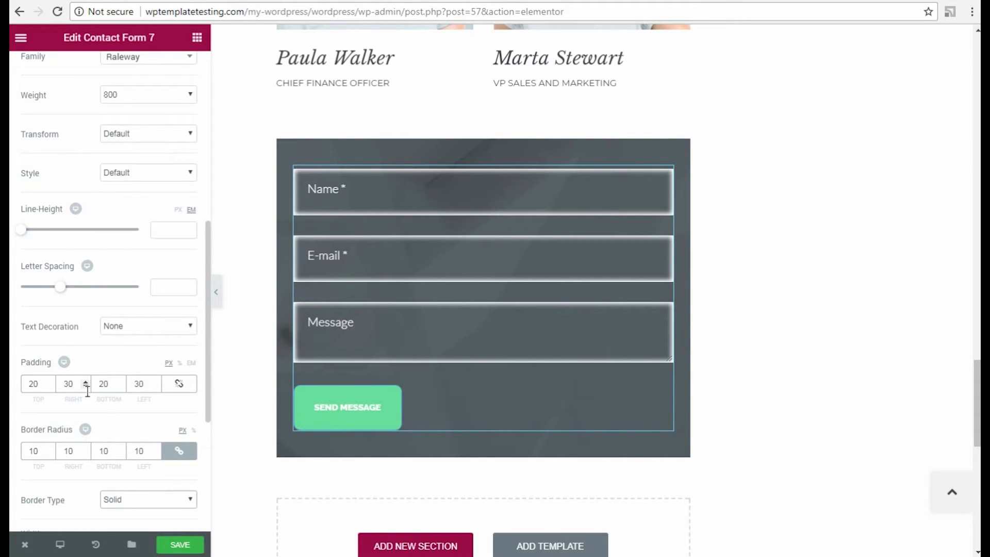
Set the button's hover state to a #ffffff background with green text
click(108, 143)
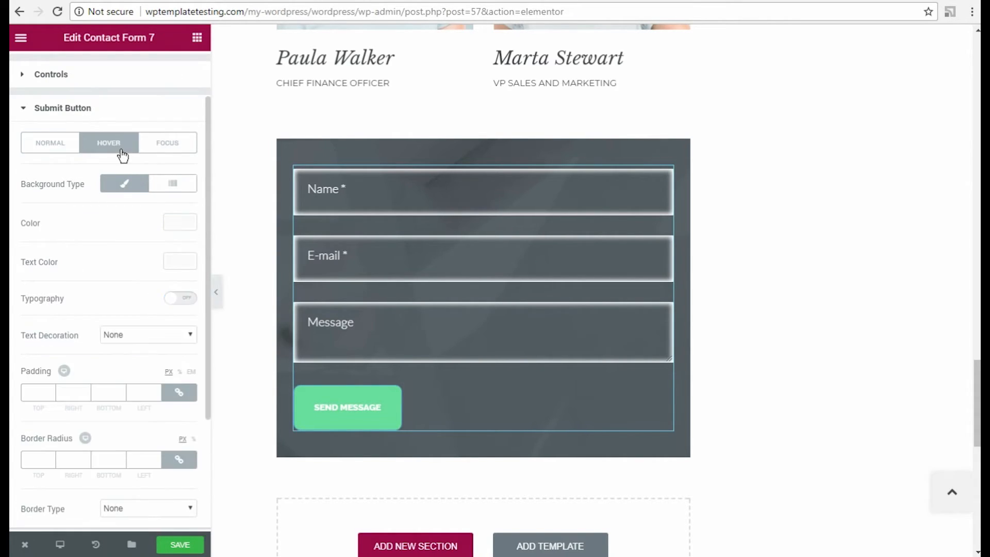
mouse_move(216, 250)
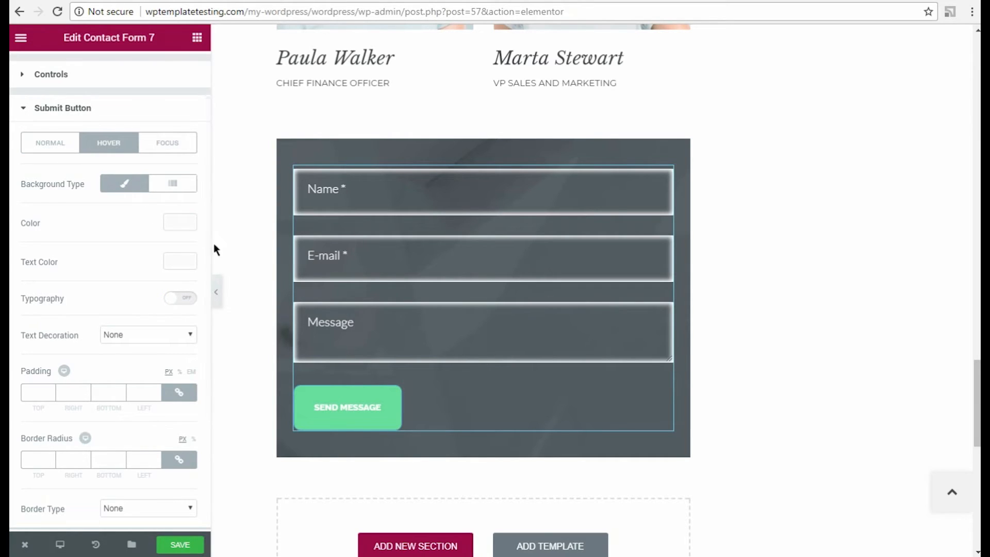
click(180, 223)
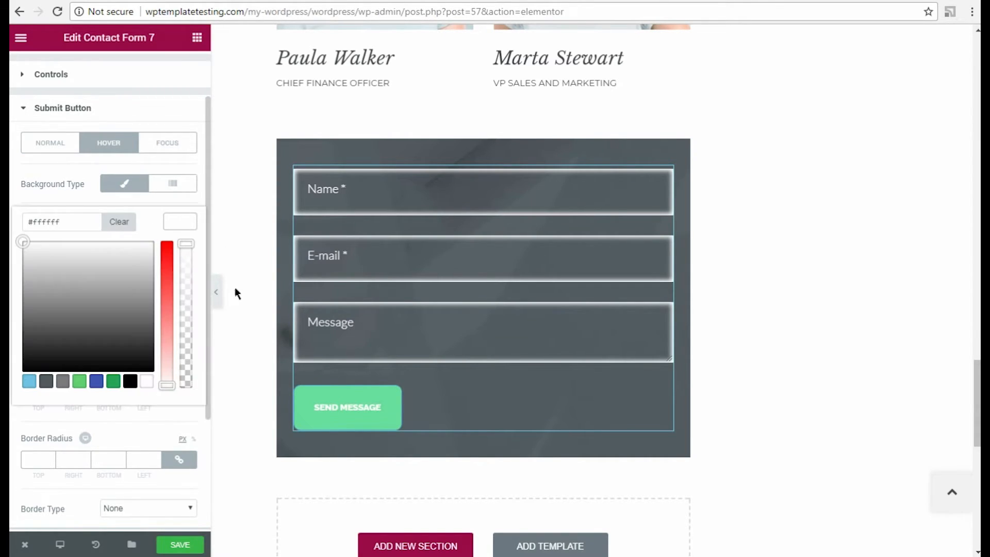
click(120, 222)
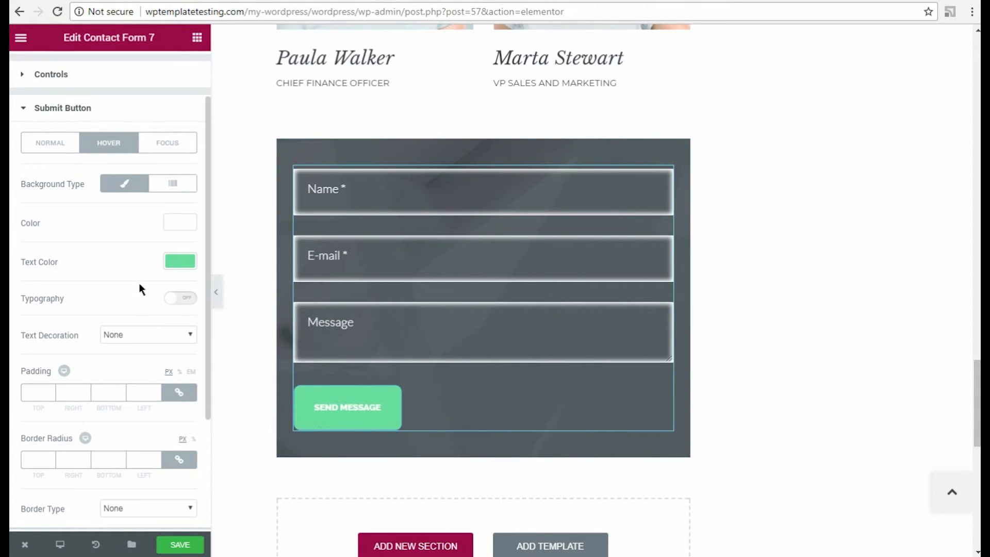
scroll(down, 3)
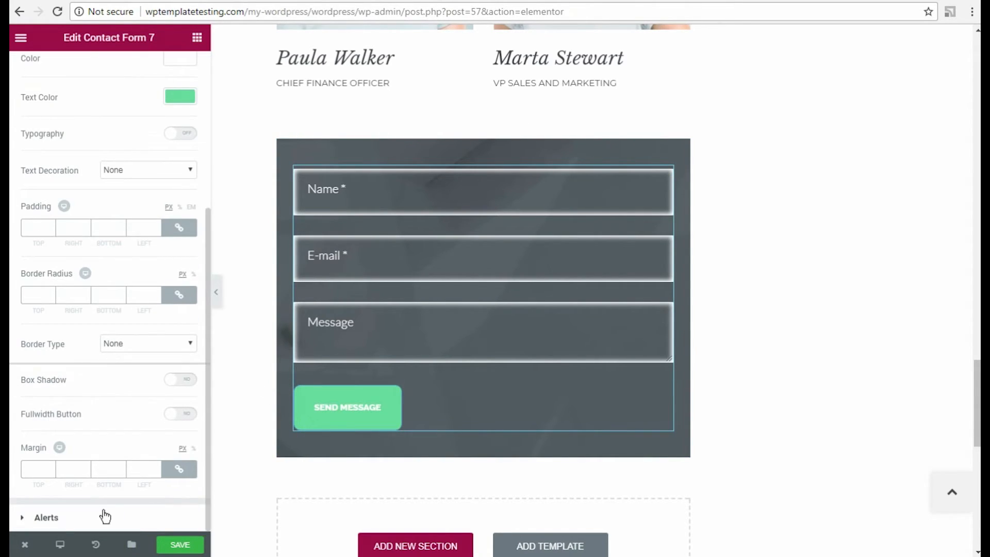
Expand Alerts and set 14 px typography with a green alert background
click(46, 517)
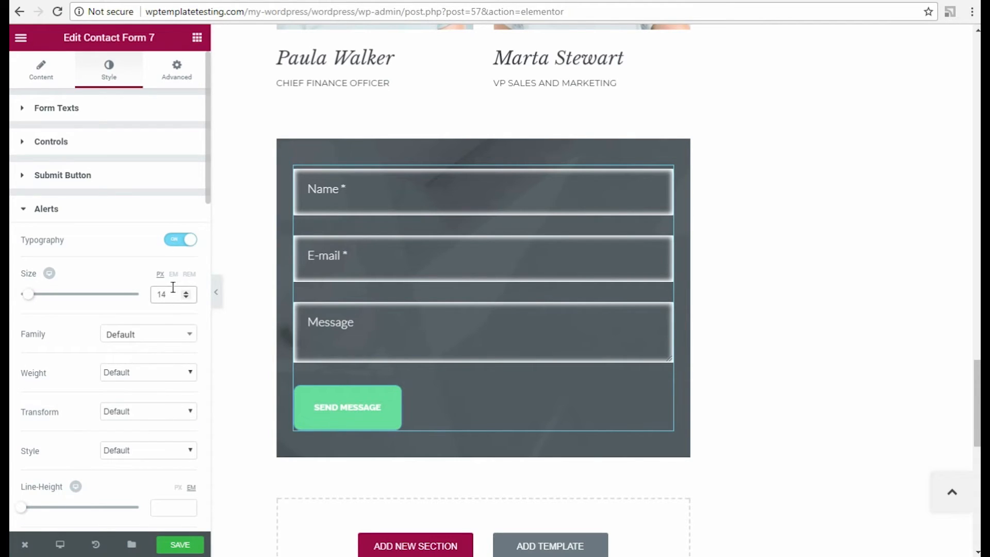
scroll(down, 3)
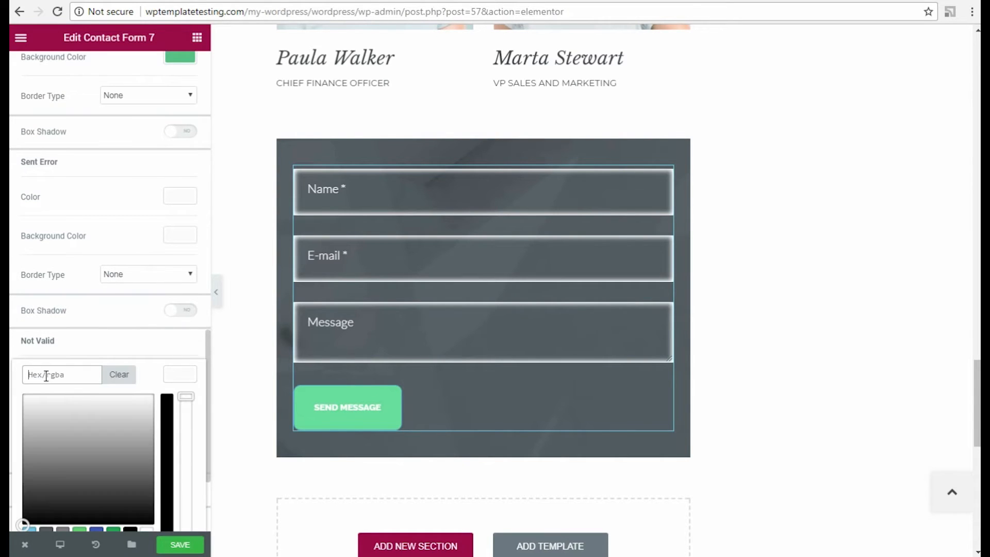
scroll(down, 3)
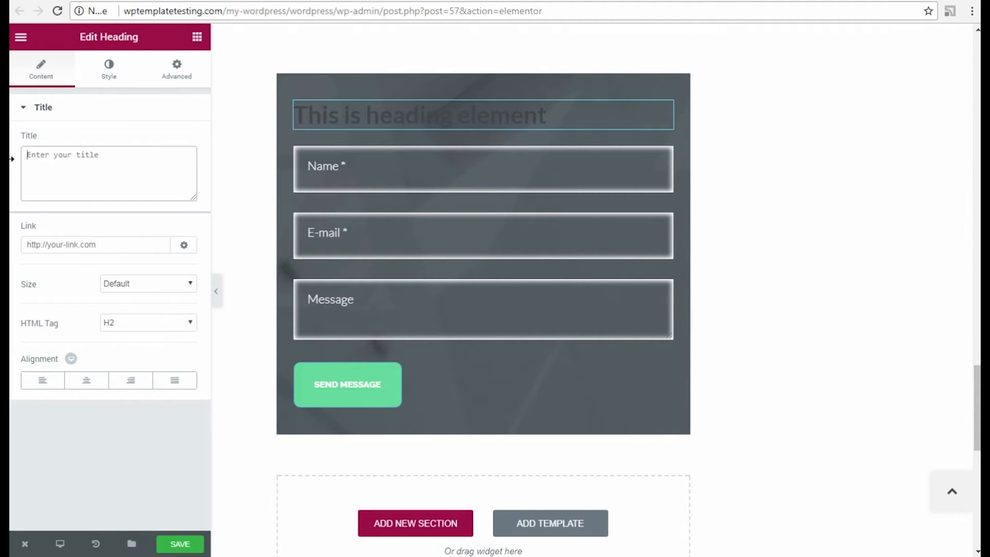
Enter the heading title 'Send Us a message!' and centre its alignment
text(Send Us a message!)
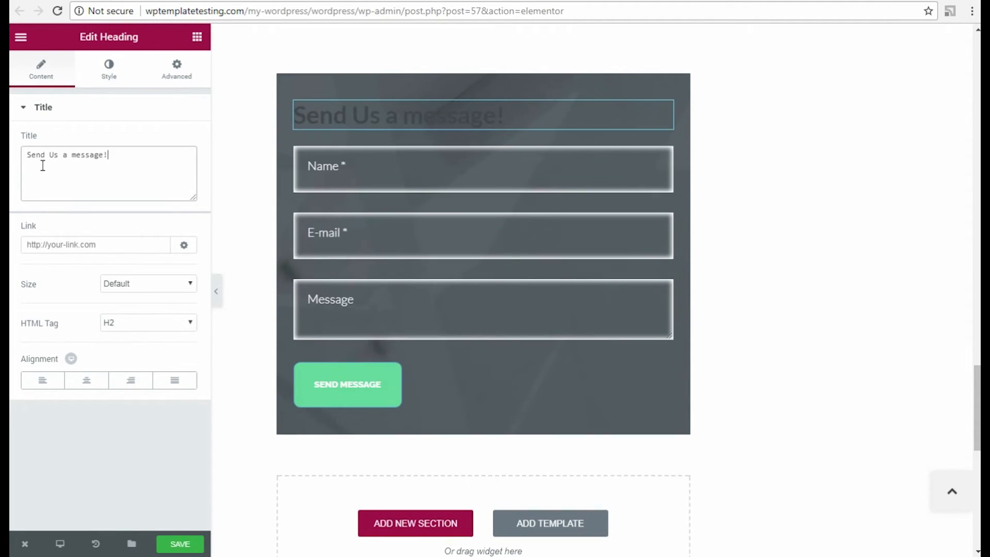
click(86, 380)
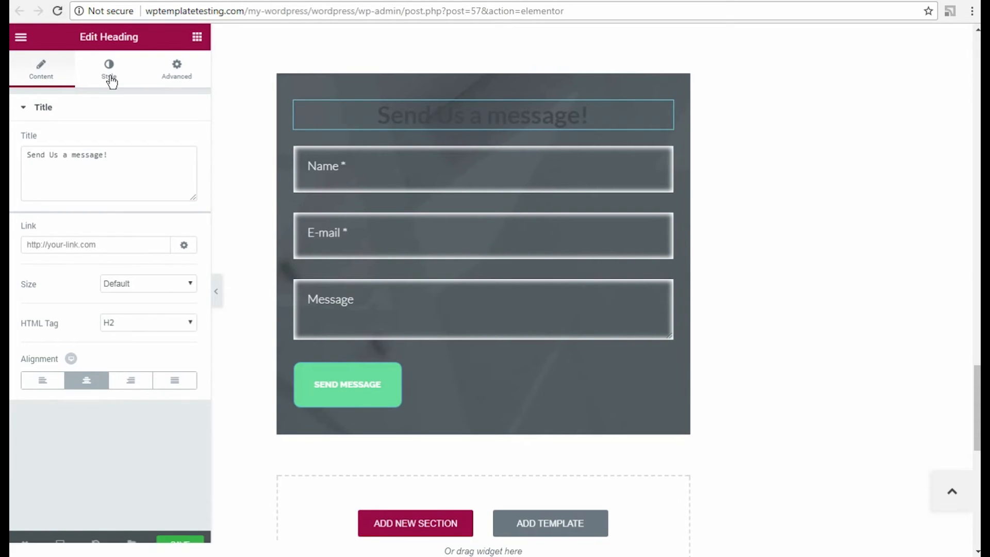
Style the heading white Roboto, Normal style, with a grey text shadow of blur 10
click(108, 68)
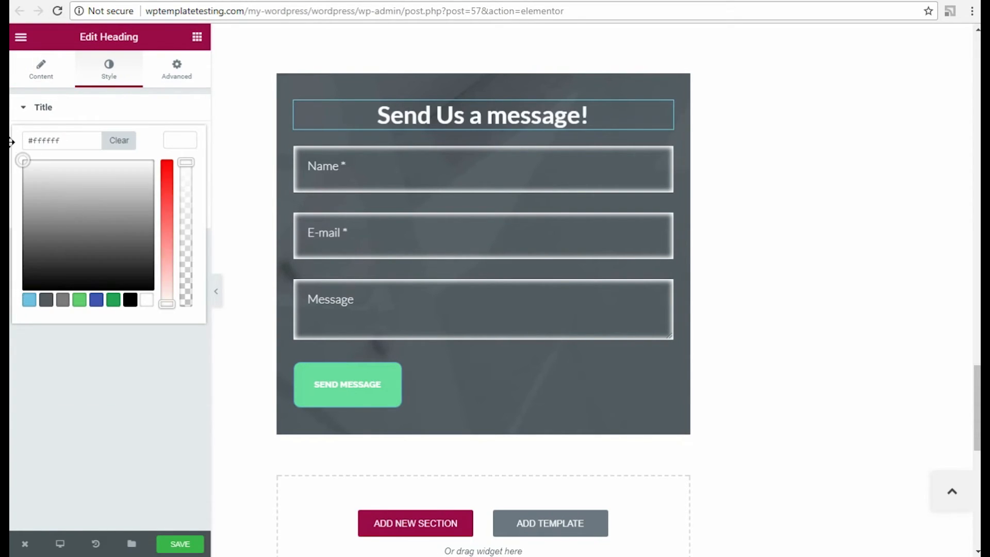
click(179, 177)
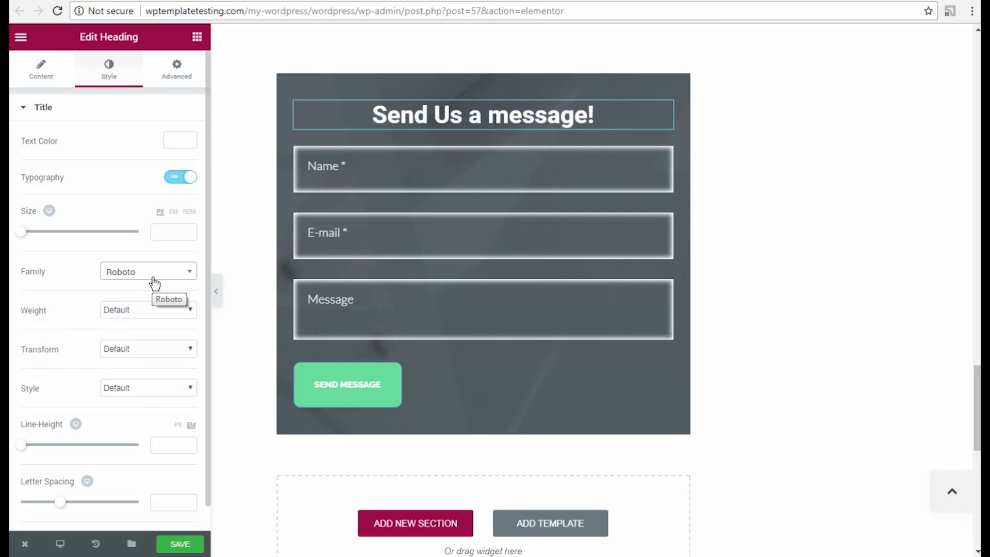
mouse_move(145, 309)
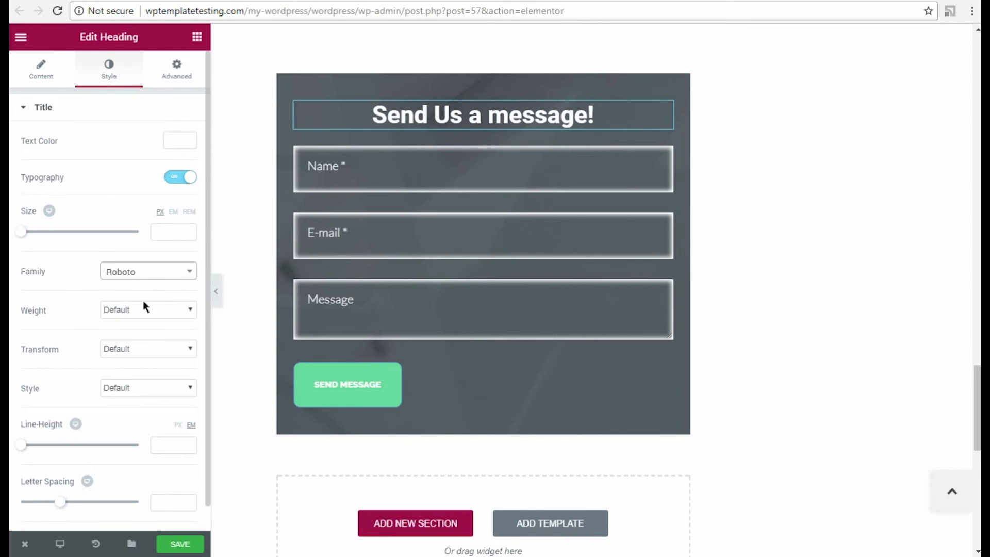
click(149, 388)
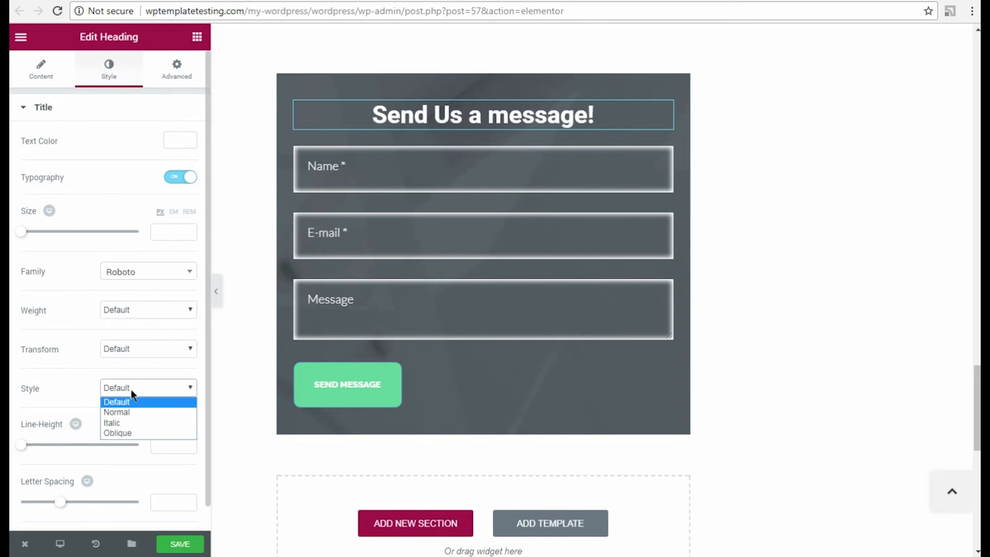
click(115, 413)
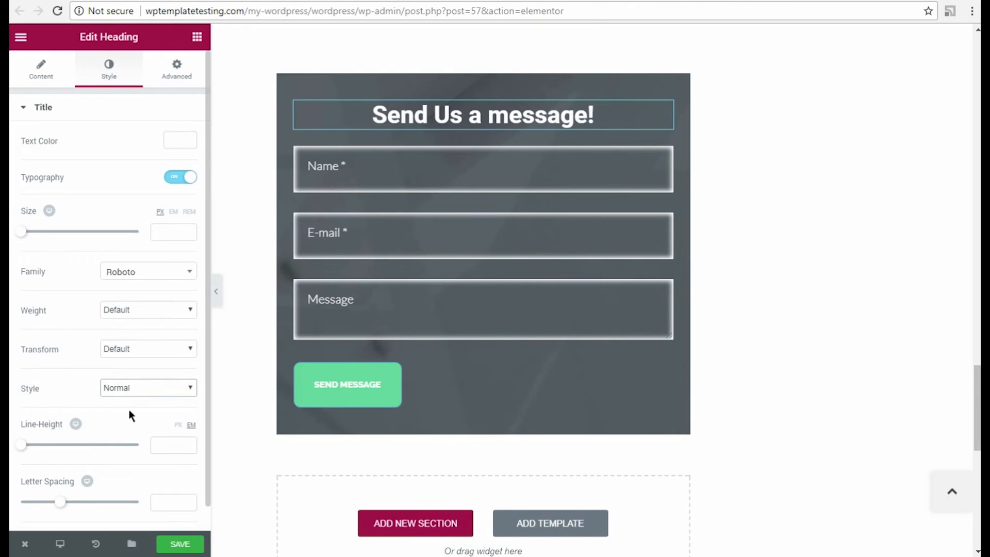
scroll(down, 3)
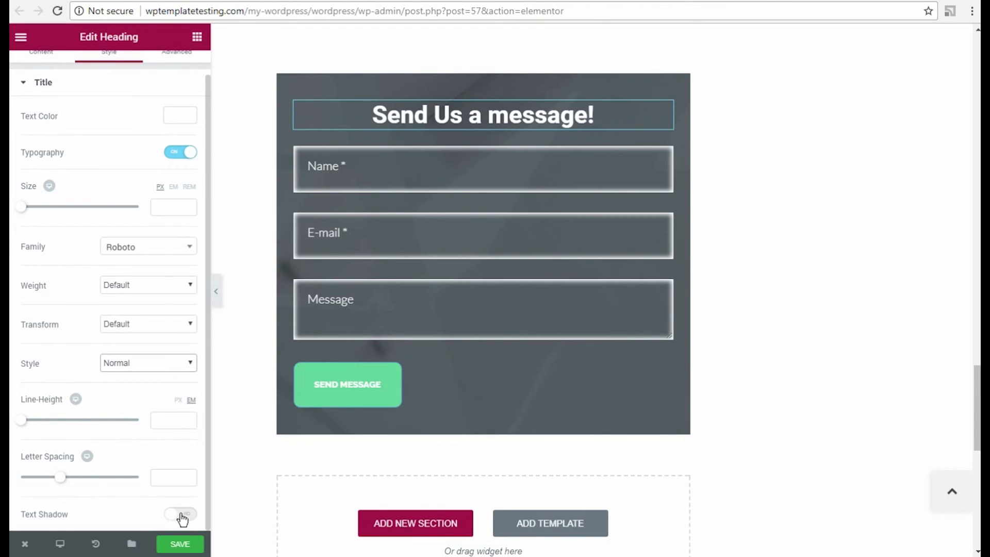
click(179, 513)
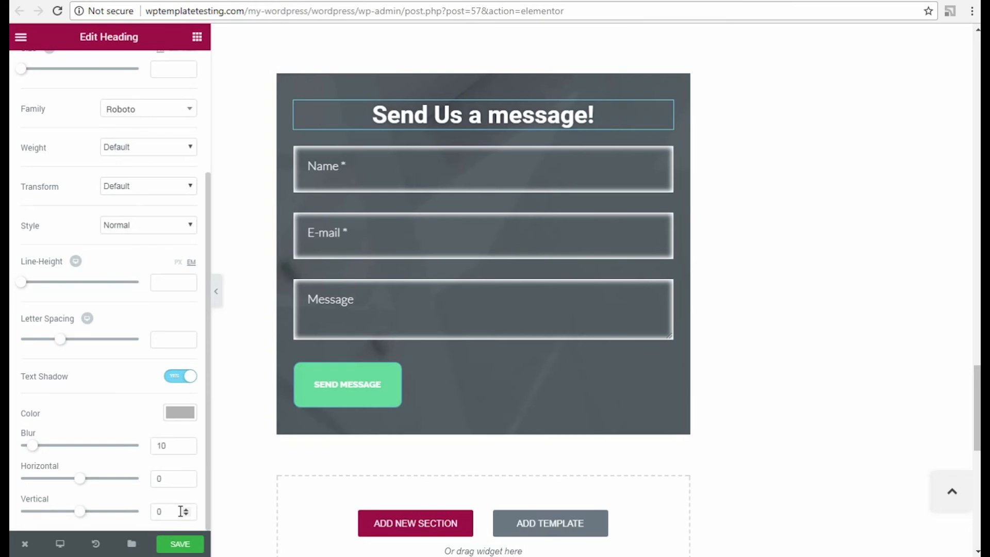
mouse_move(136, 458)
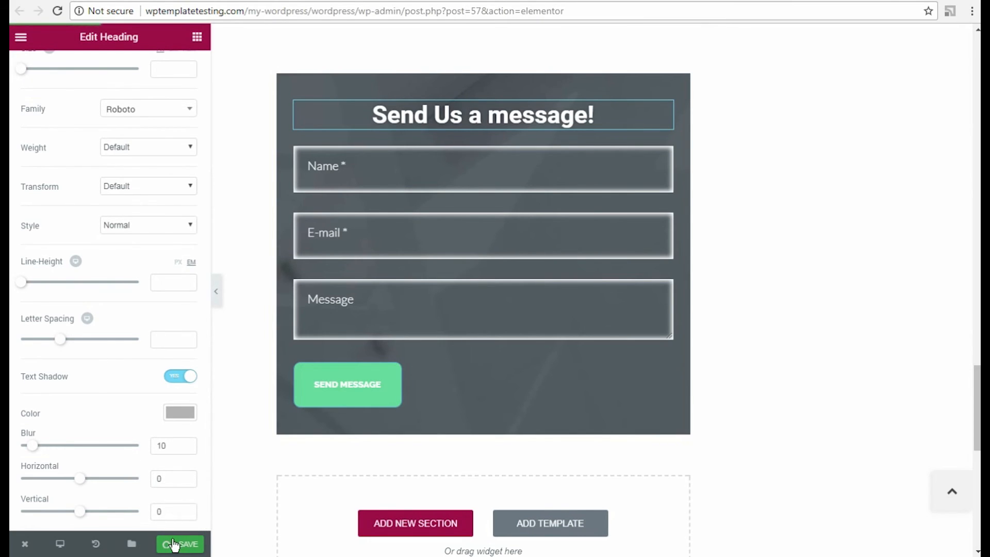
Save the page and scroll the live About Us page down to the styled contact form
click(179, 544)
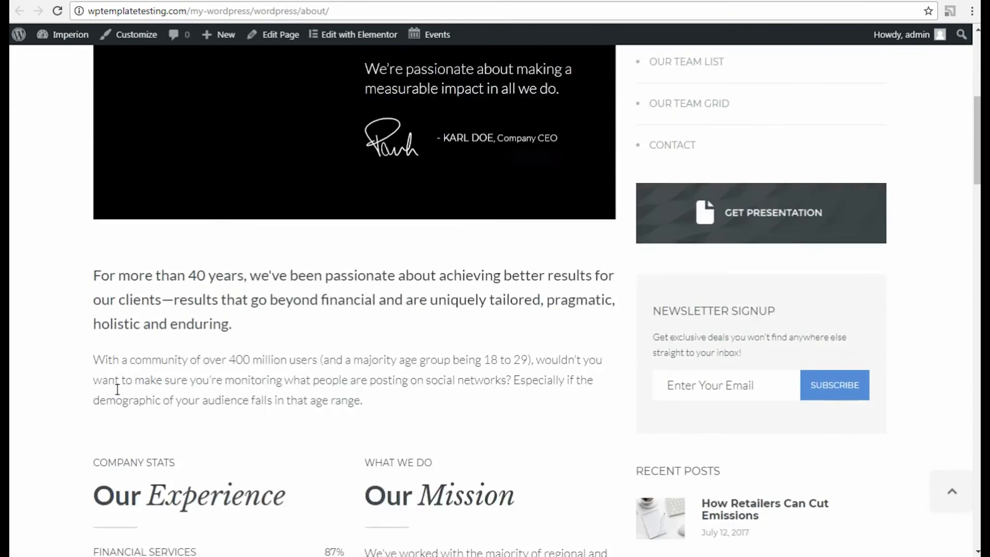
scroll(down, 3)
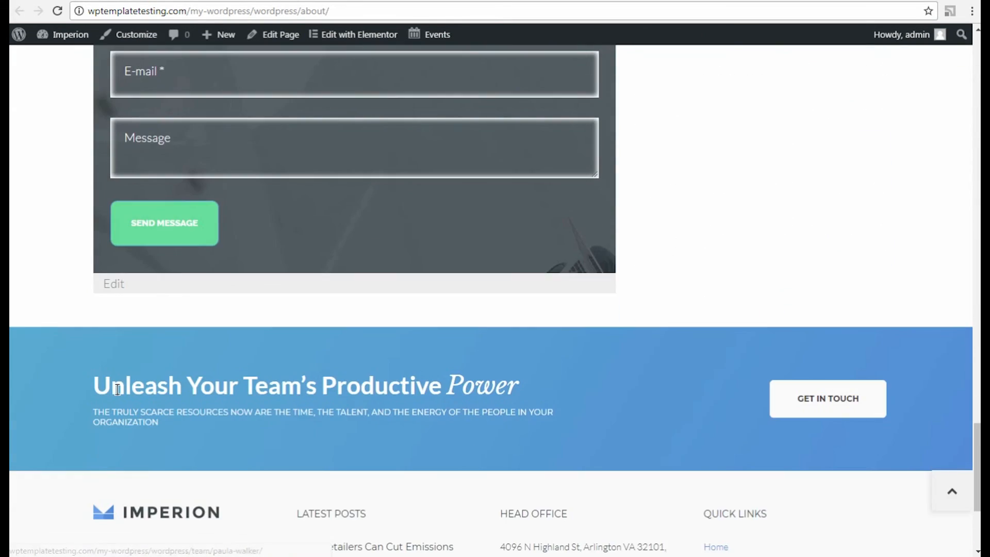